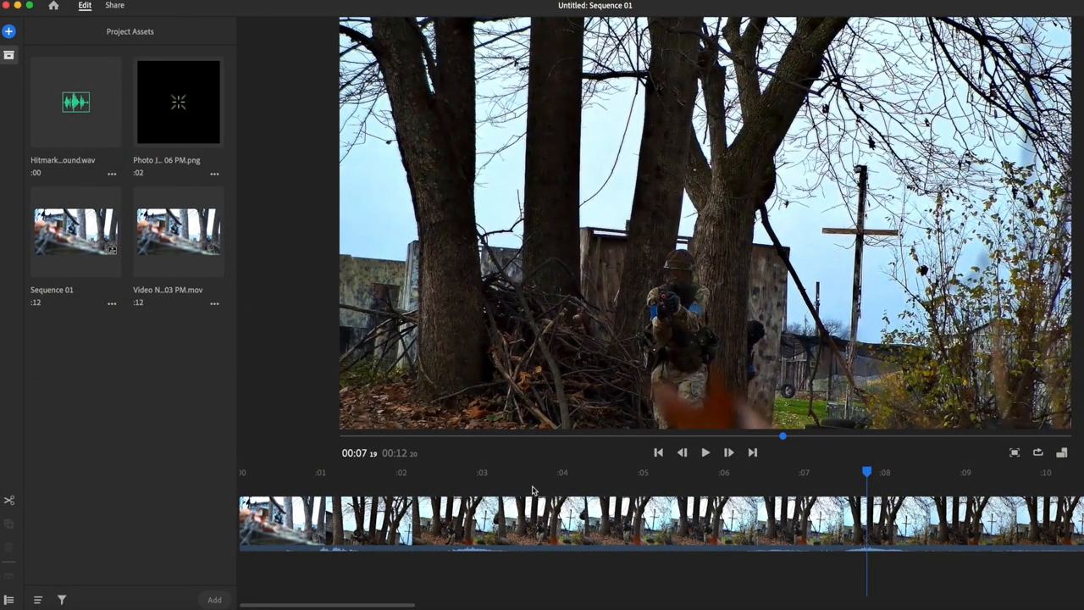
# - Preview the clip and scrub the playhead to the paintball impact frame near 2.9 seconds
pyautogui.moveTo(866, 472); pyautogui.dragTo(760, 472)
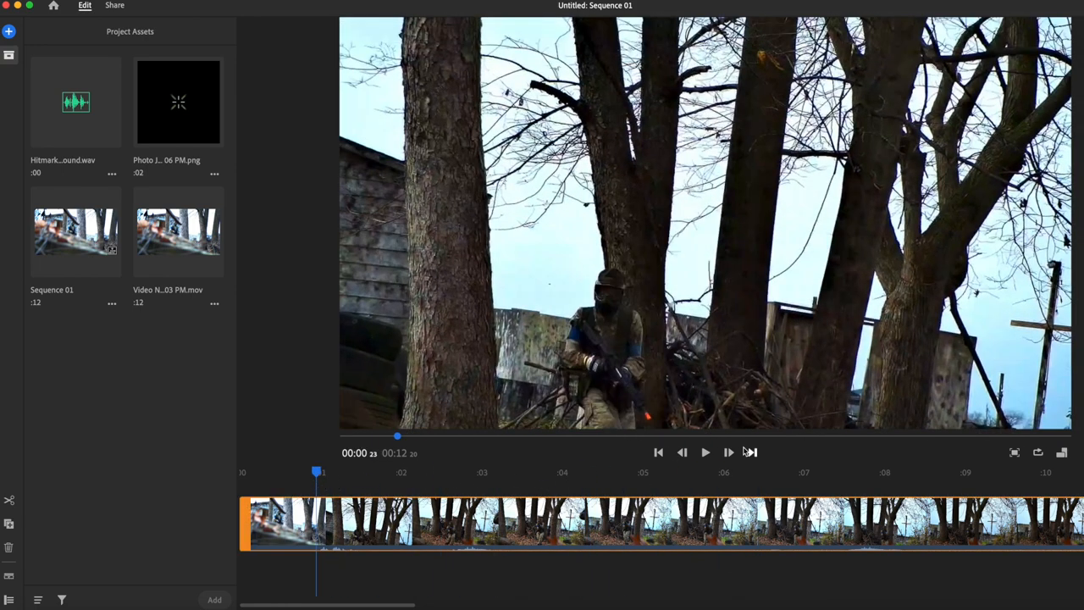
pyautogui.moveTo(706, 452)
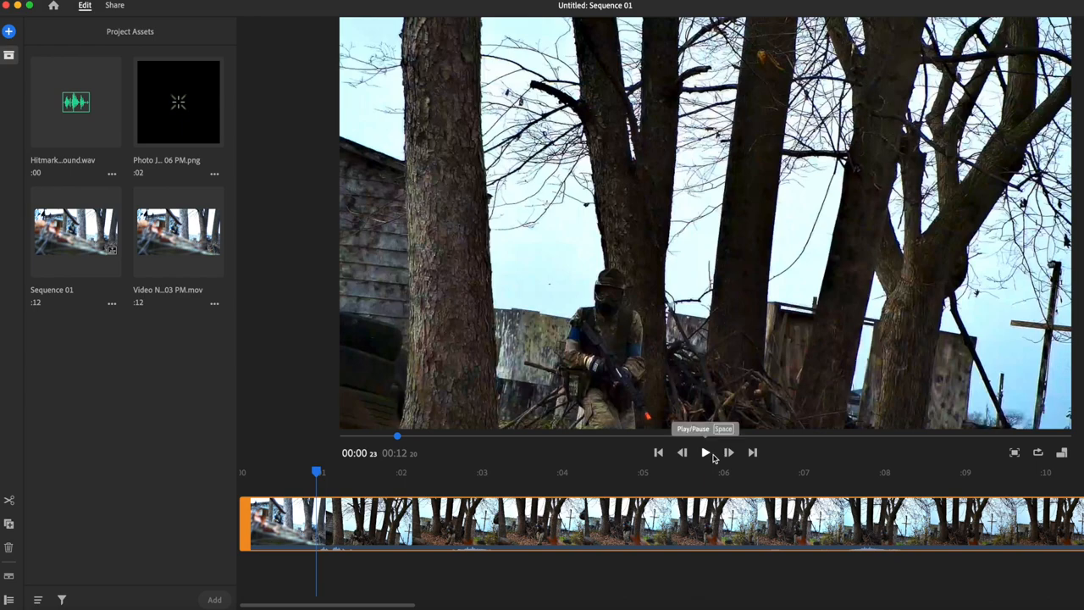
pyautogui.click(704, 452)
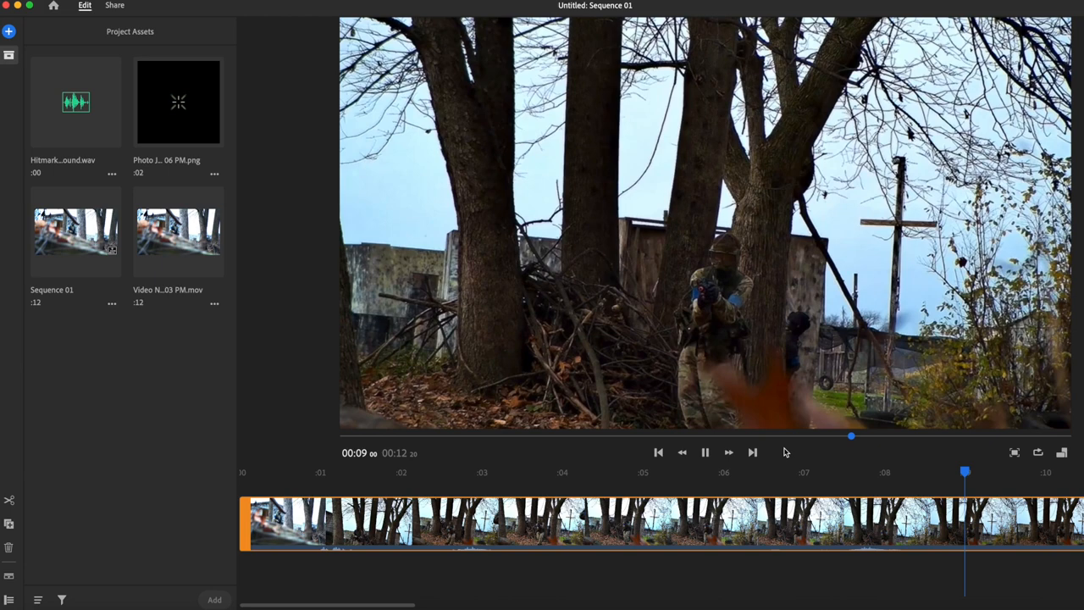
pyautogui.click(705, 452)
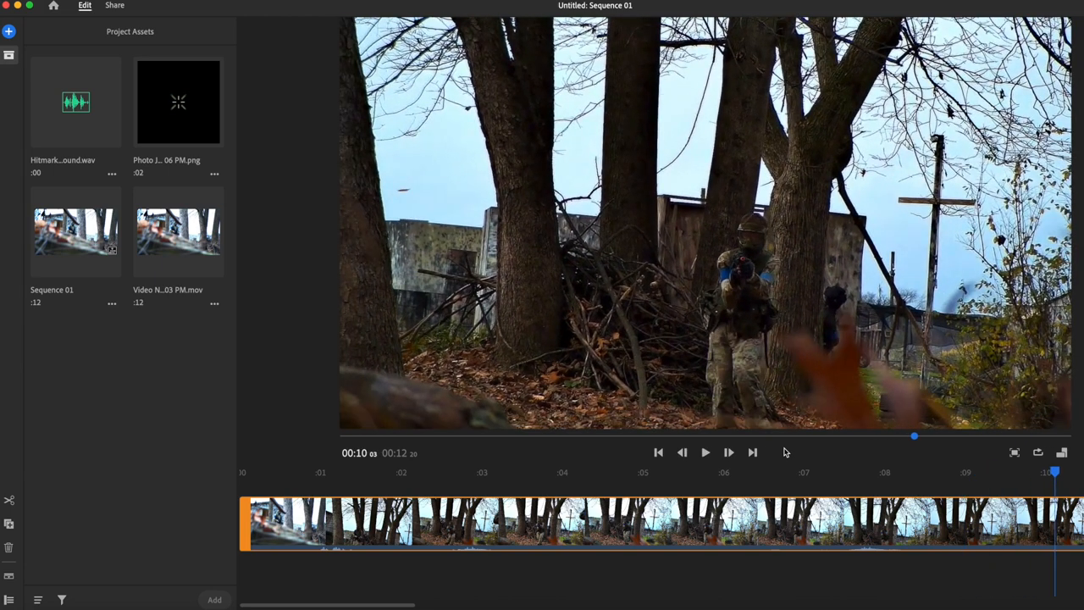
pyautogui.moveTo(631, 484)
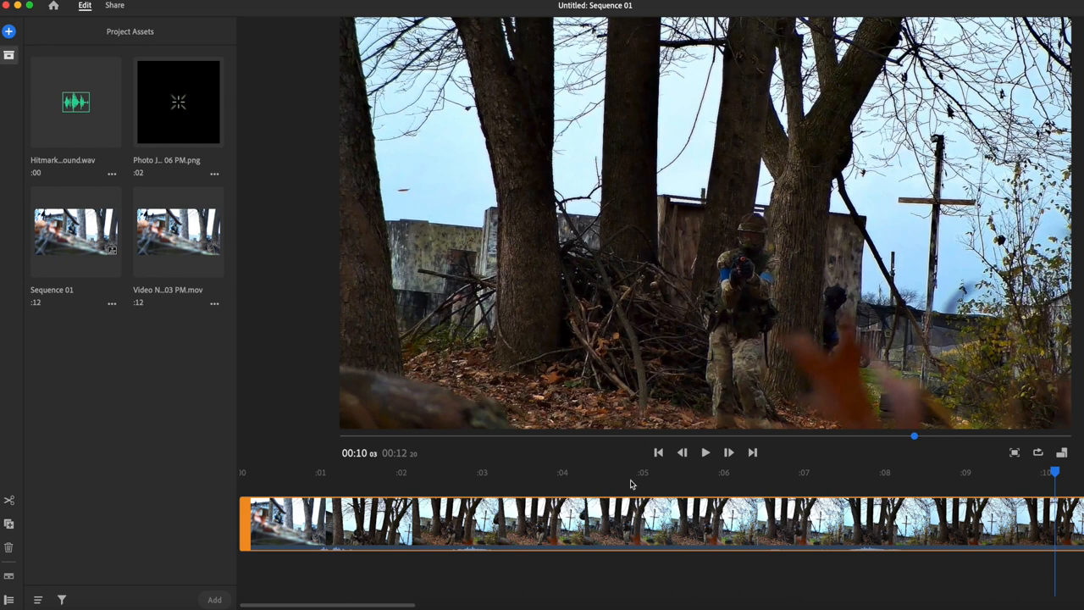
pyautogui.moveTo(718, 481)
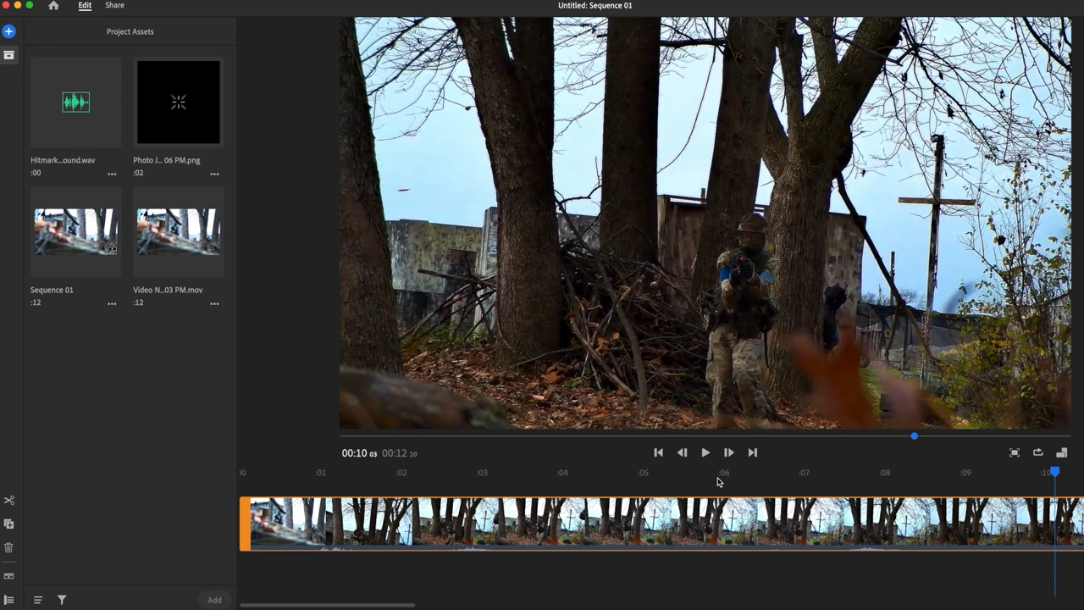
pyautogui.moveTo(778, 474)
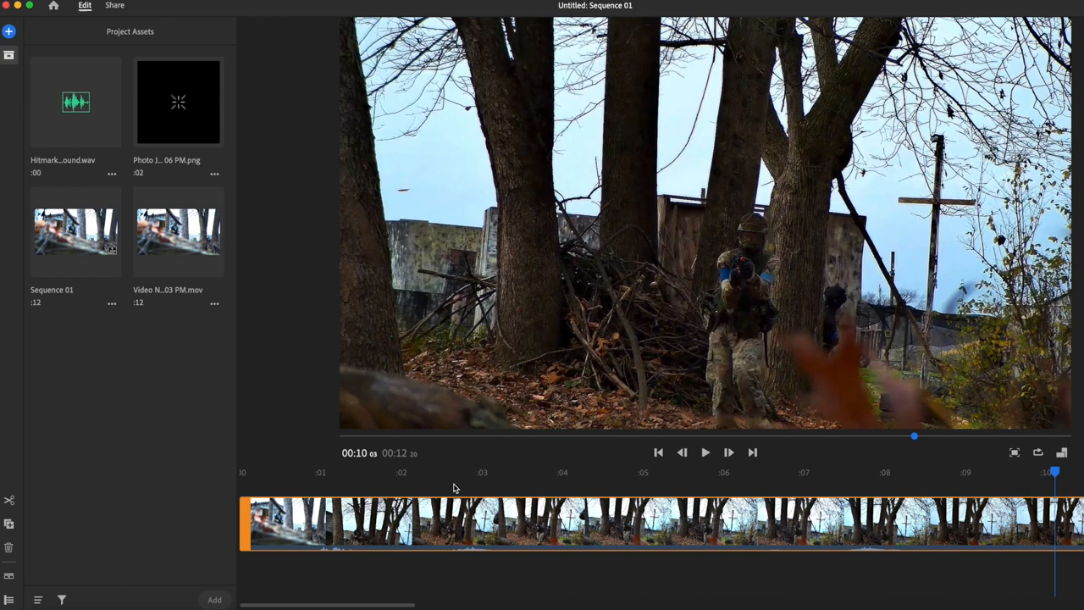
pyautogui.click(451, 472)
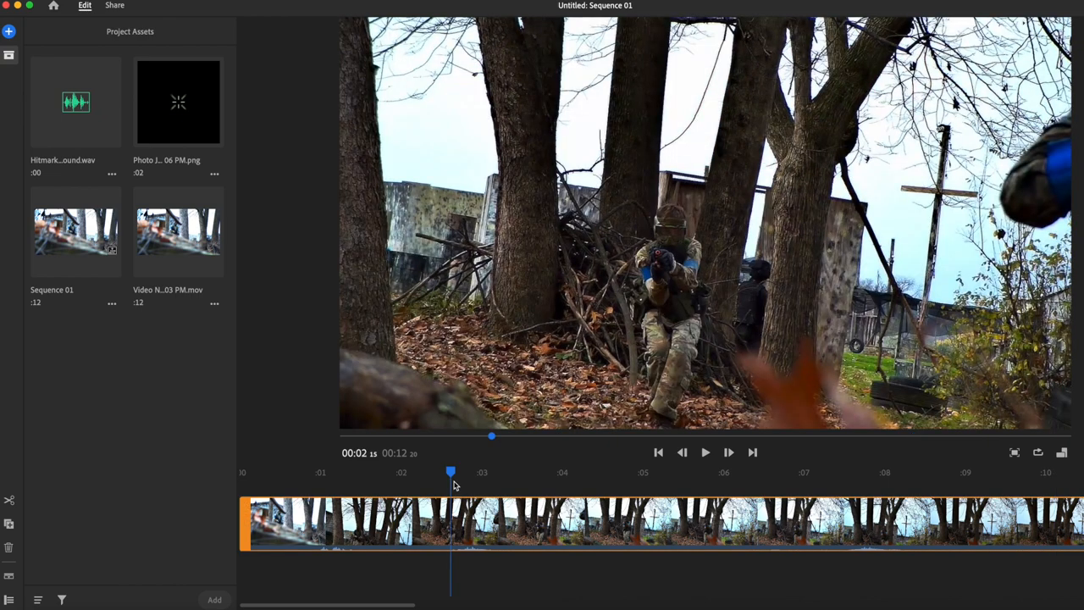
pyautogui.click(706, 451)
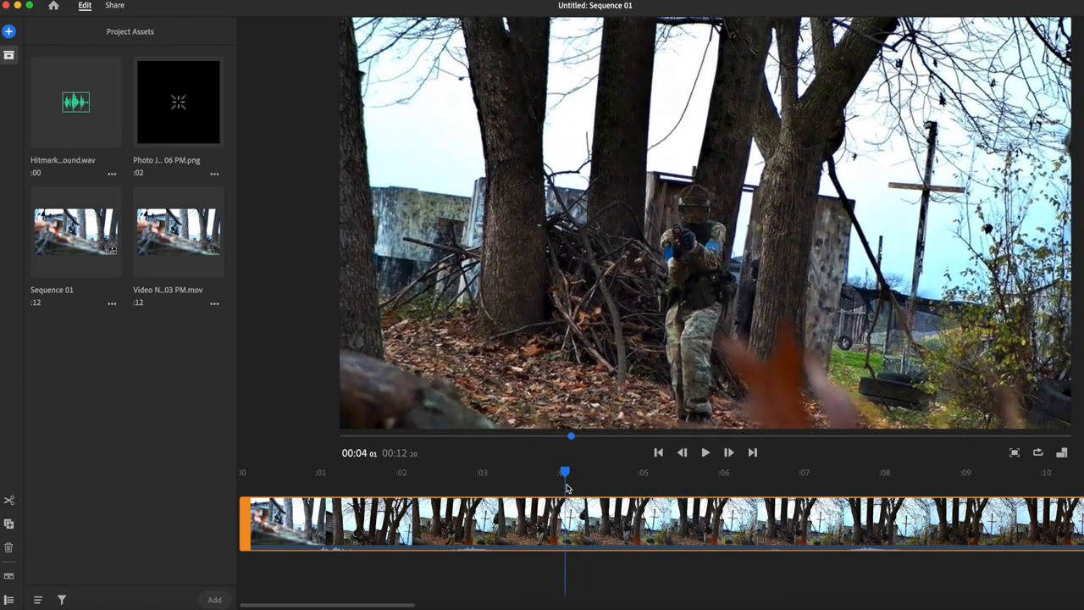
pyautogui.click(337, 472)
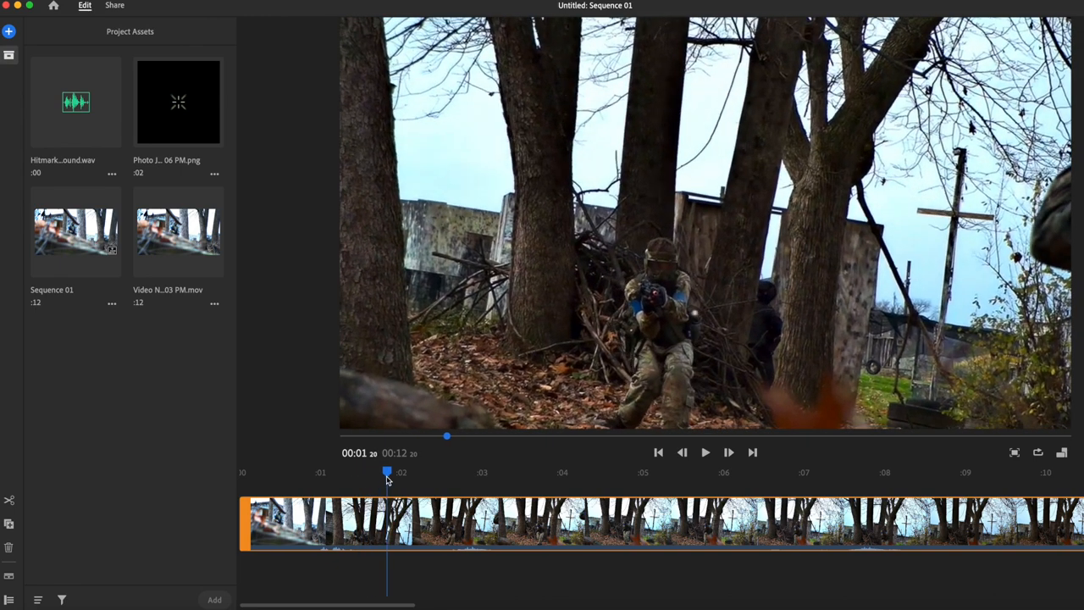
pyautogui.moveTo(387, 472); pyautogui.dragTo(405, 472)
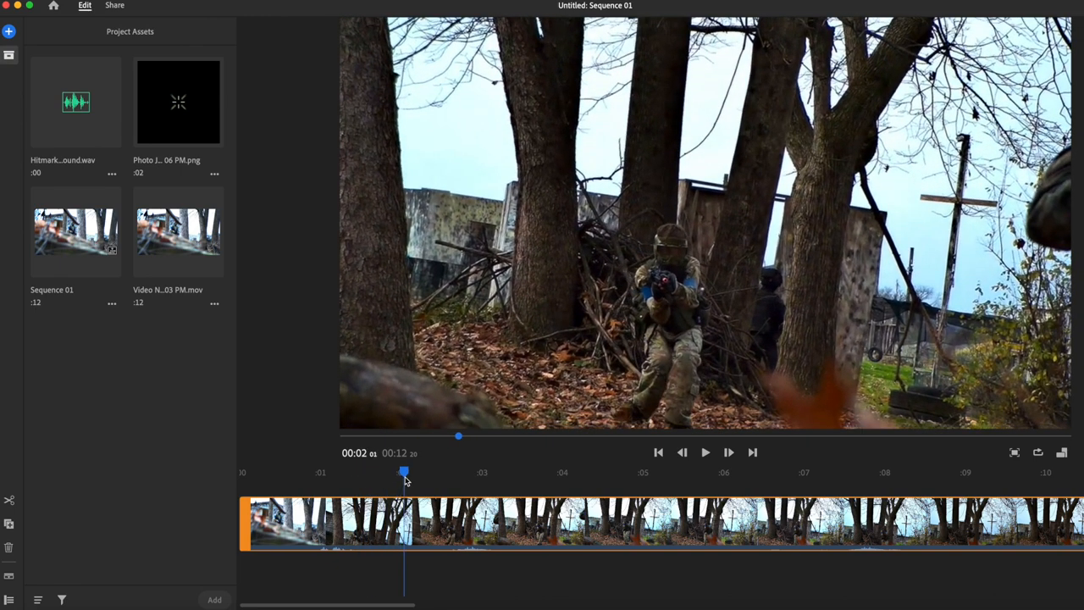
pyautogui.moveTo(404, 472); pyautogui.dragTo(431, 471)
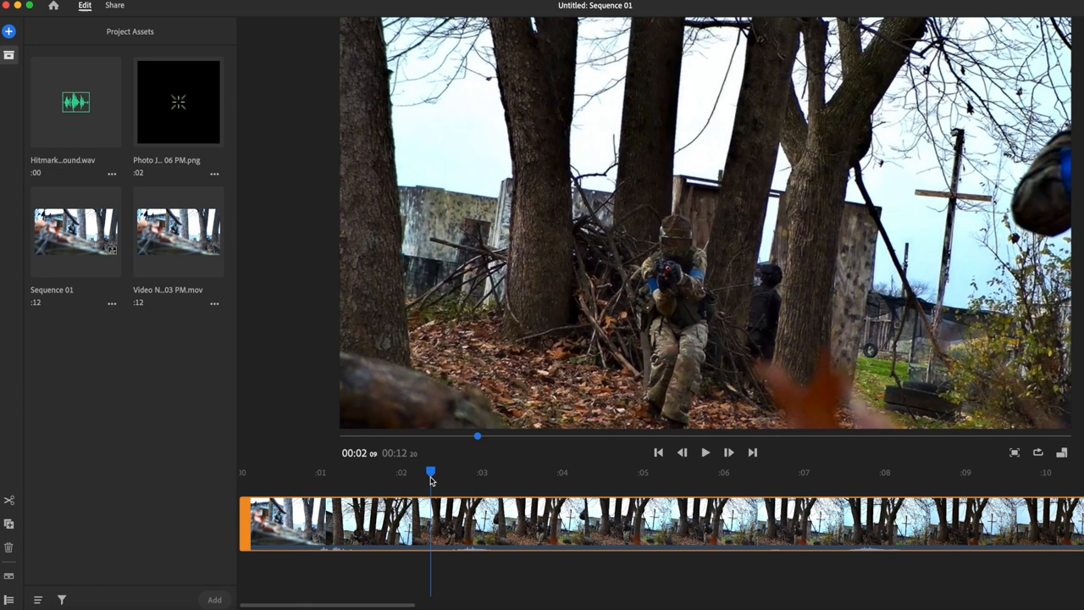
pyautogui.moveTo(430, 472); pyautogui.dragTo(448, 472)
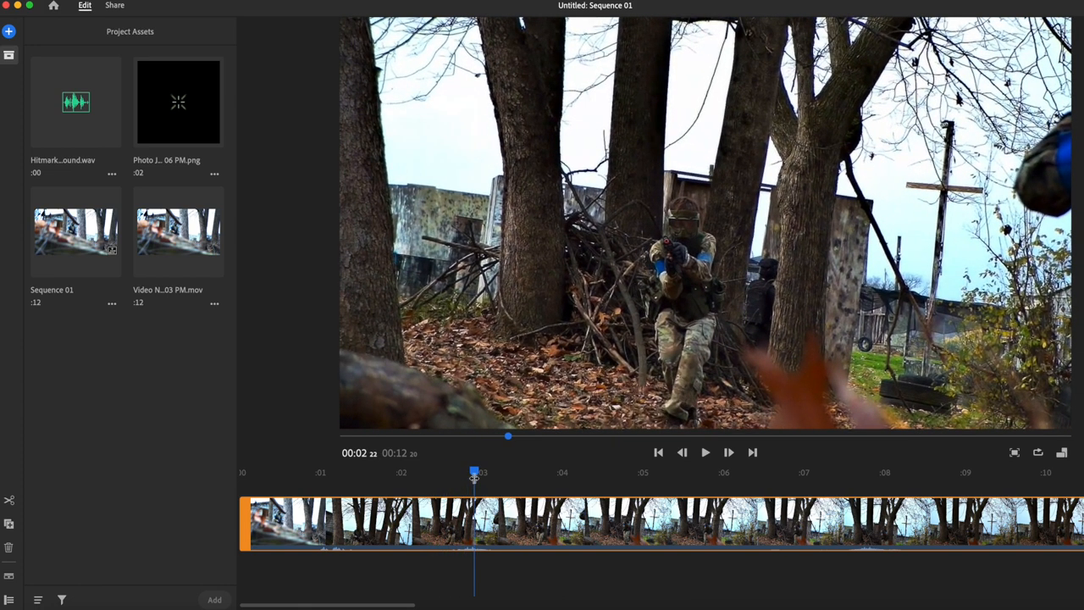
pyautogui.moveTo(204, 130)
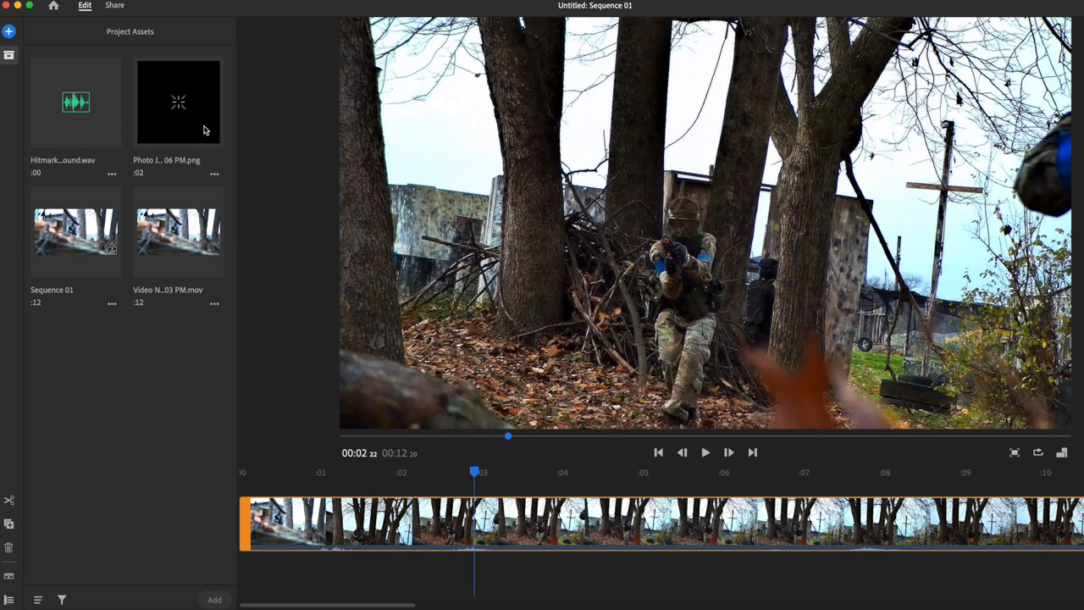
pyautogui.moveTo(180, 104)
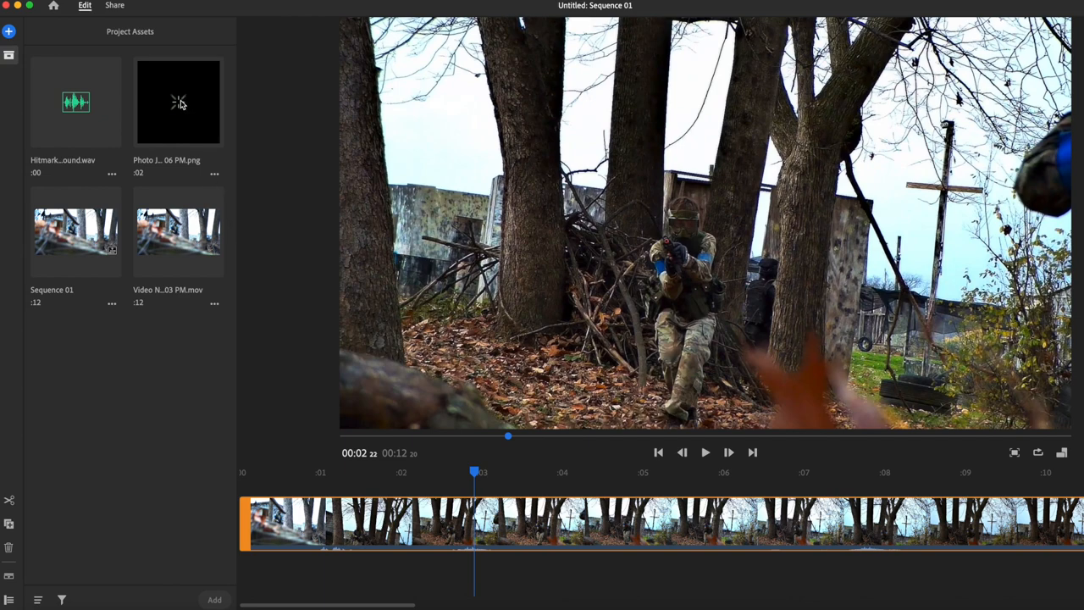
# - Add the hit-marker PNG as an overlay at the impact and select its clip
pyautogui.click(178, 102)
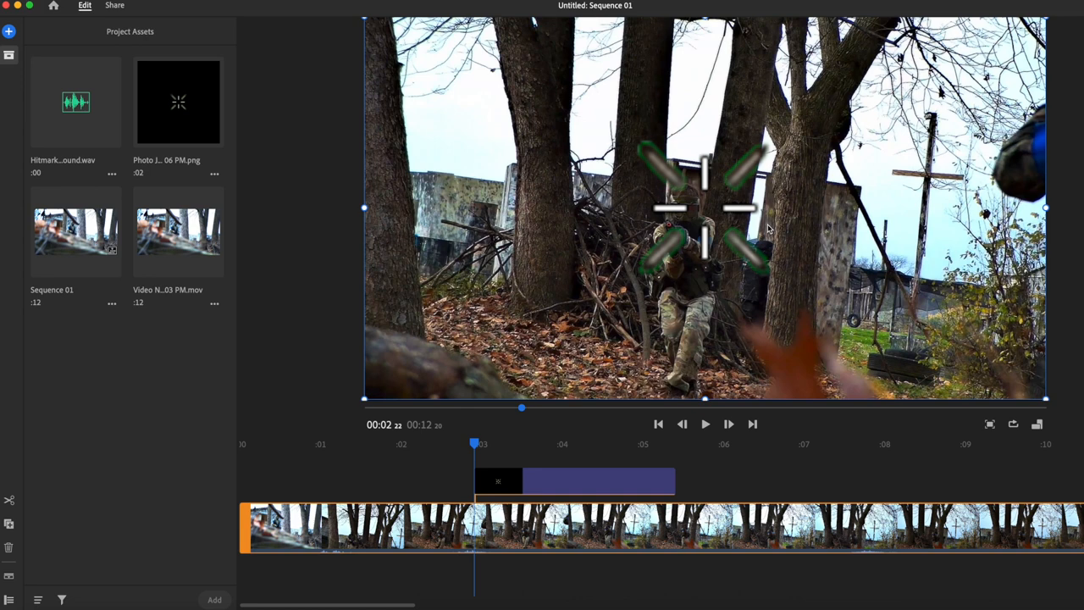
pyautogui.click(85, 5)
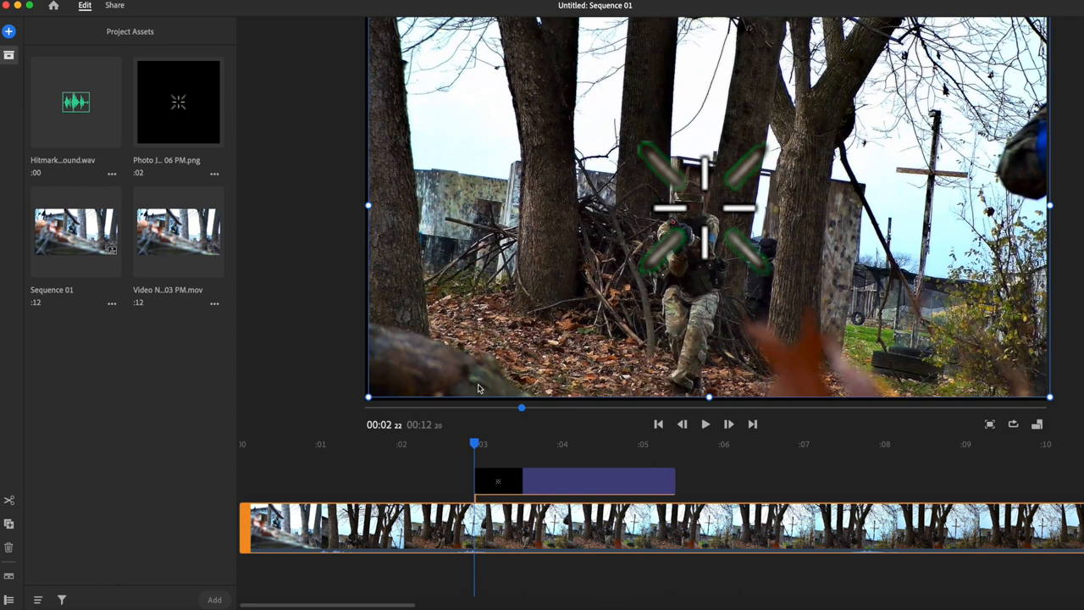
pyautogui.click(85, 5)
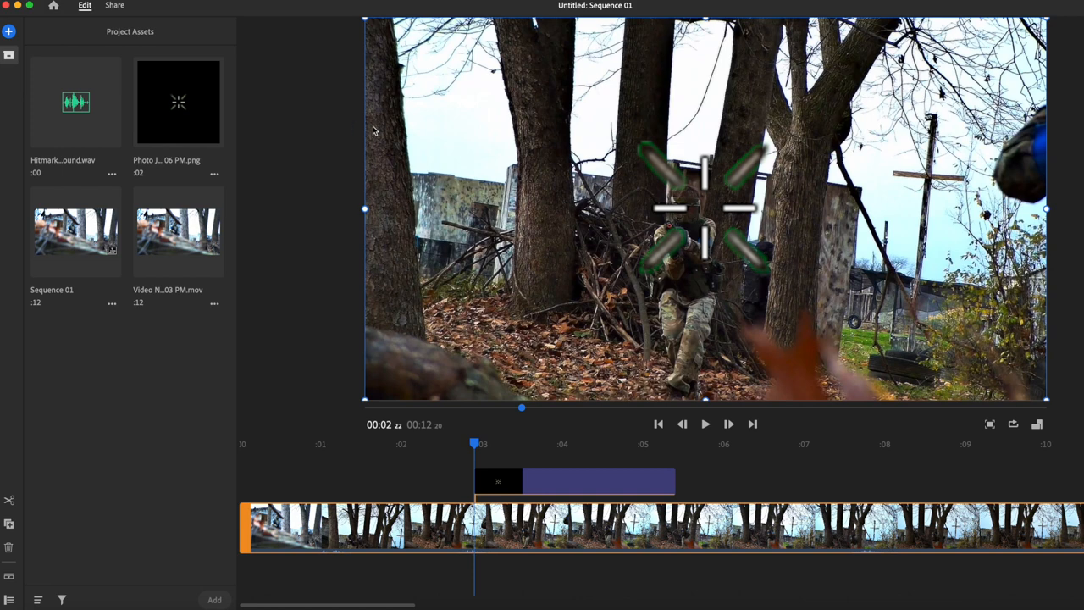
pyautogui.click(576, 481)
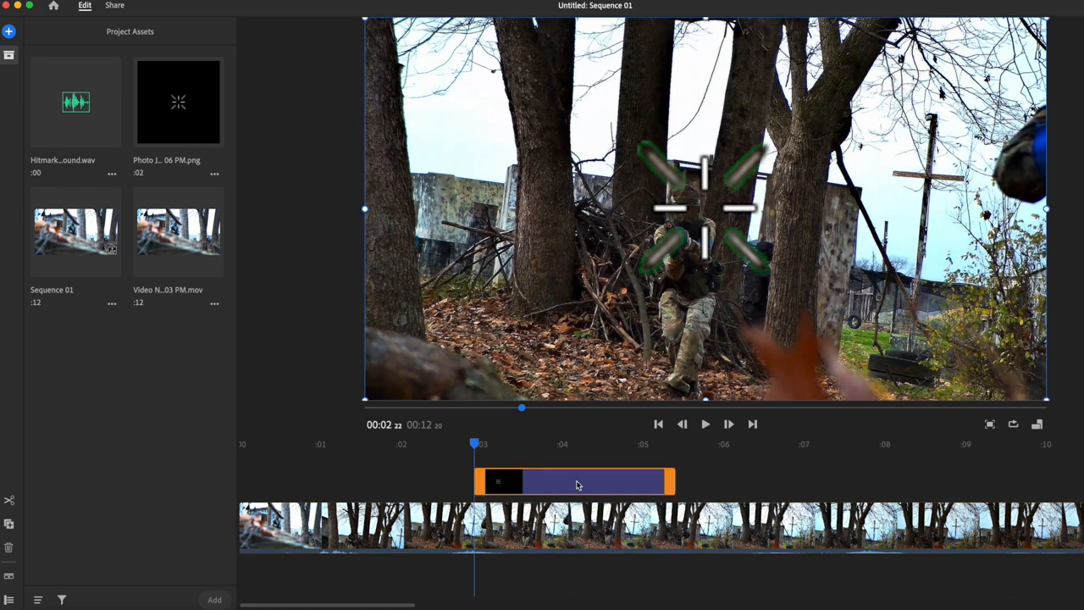
# - Drag the hit-marker overlay clip's edge on the timeline toward the four-second mark
pyautogui.moveTo(475, 443); pyautogui.dragTo(576, 443)
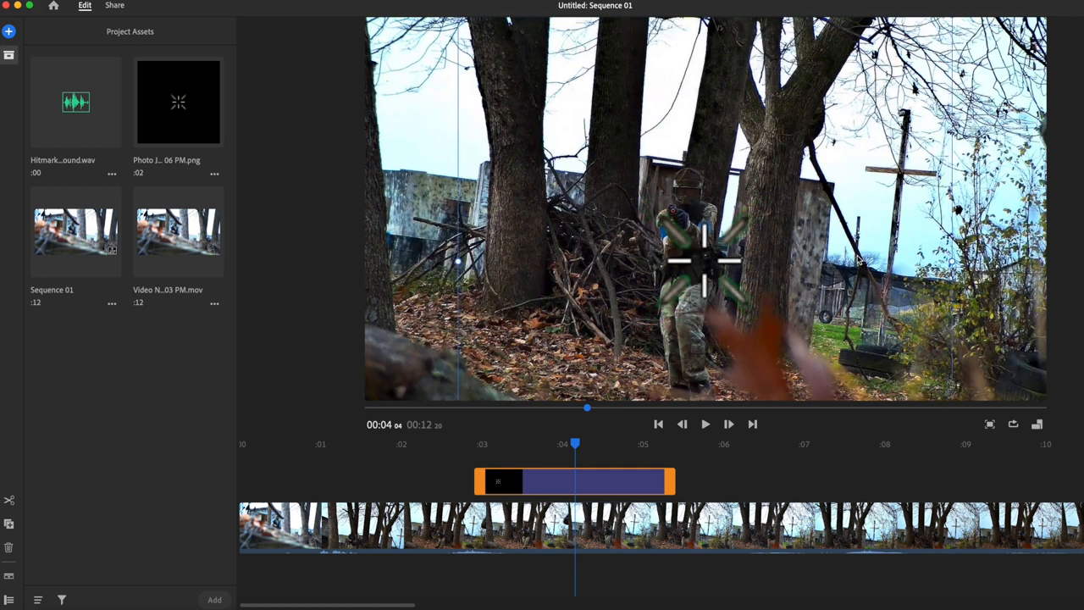
pyautogui.moveTo(735, 280)
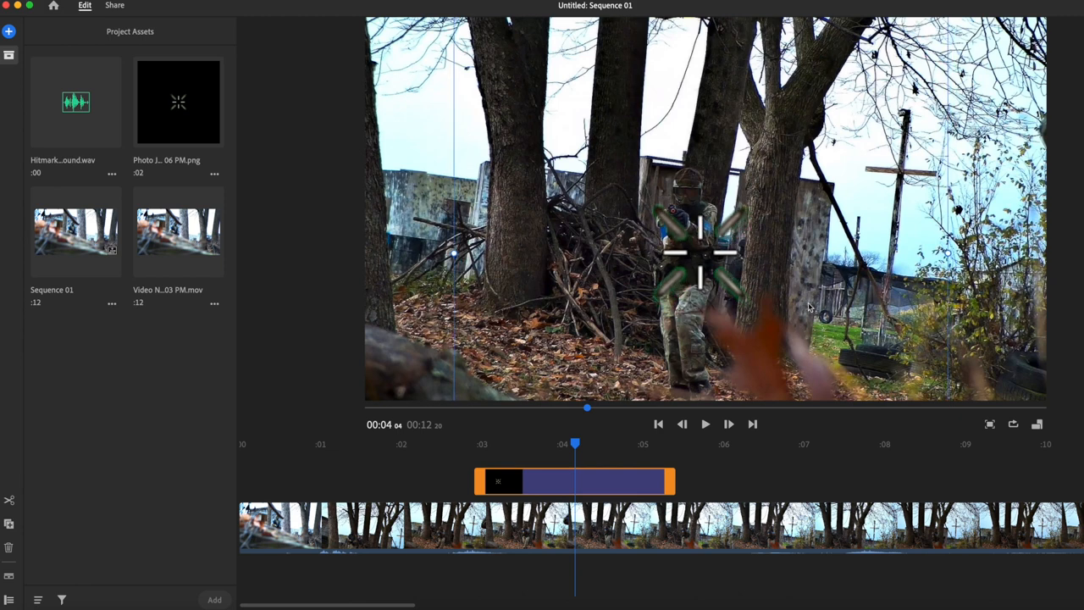
pyautogui.moveTo(777, 336)
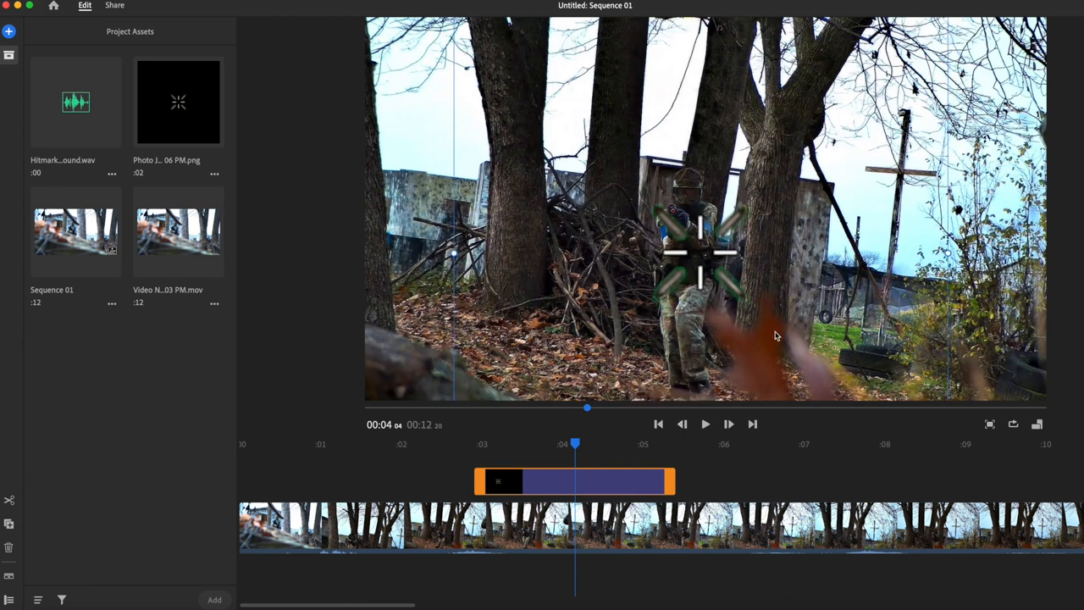
pyautogui.moveTo(844, 404)
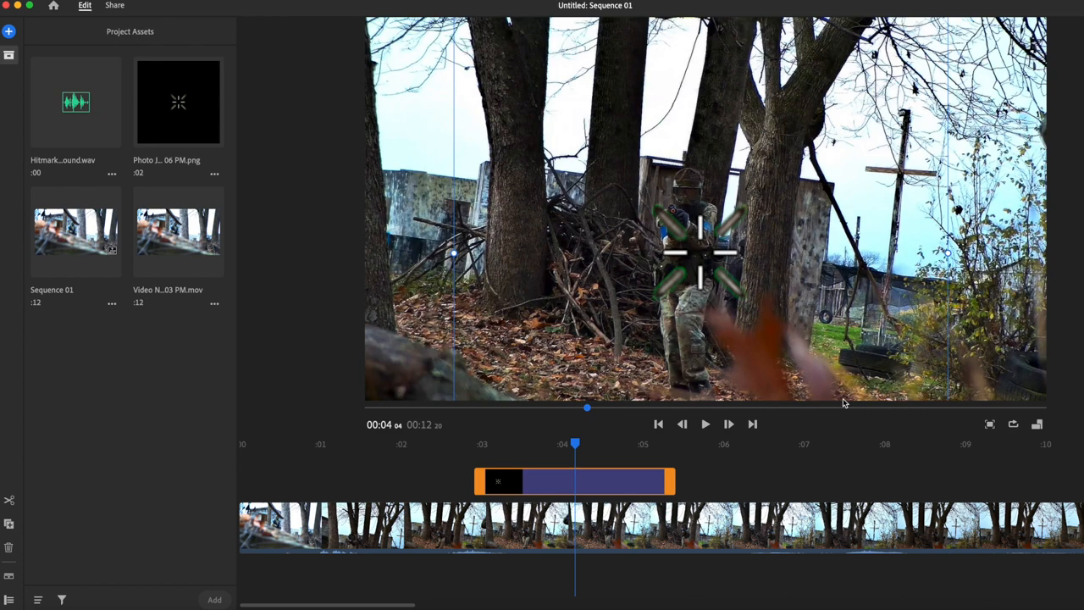
pyautogui.moveTo(818, 428)
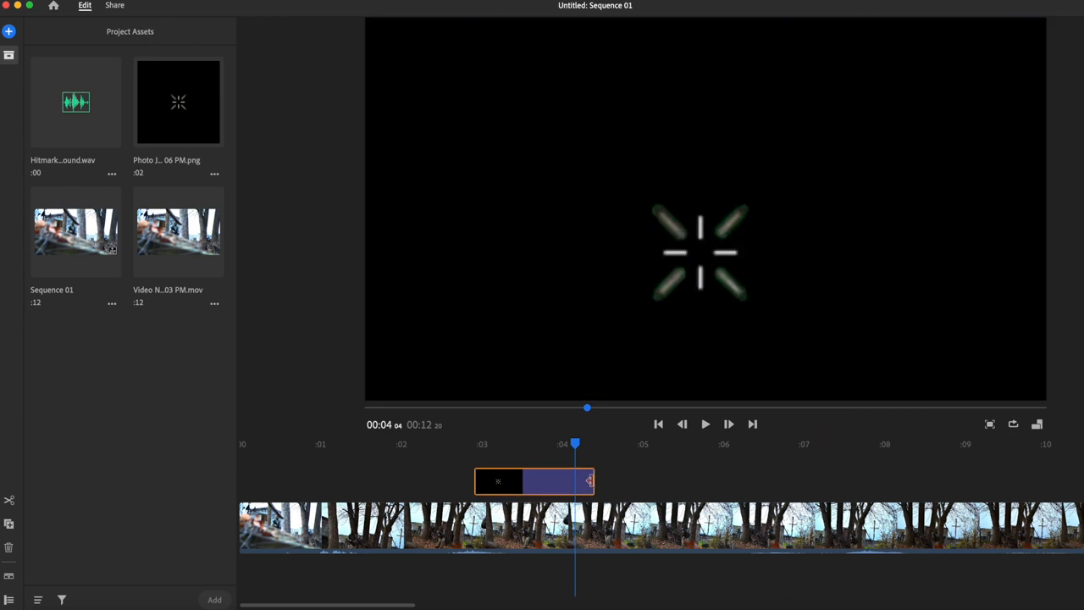
# - Add the Hitmarker sound at 00:02:20 and align the shortened overlay with it
pyautogui.click(75, 102)
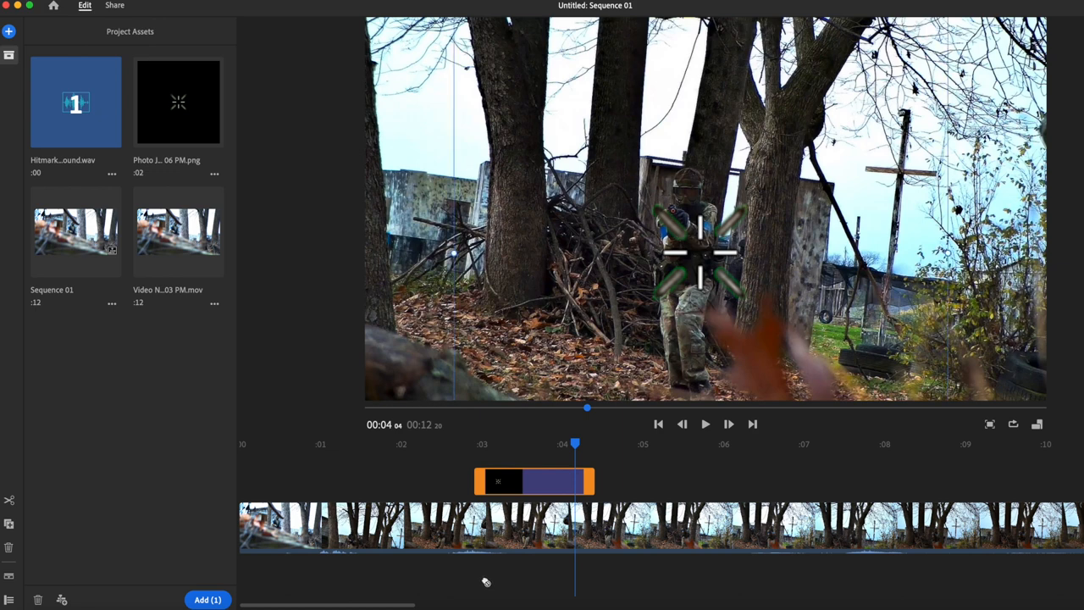
pyautogui.moveTo(337, 580)
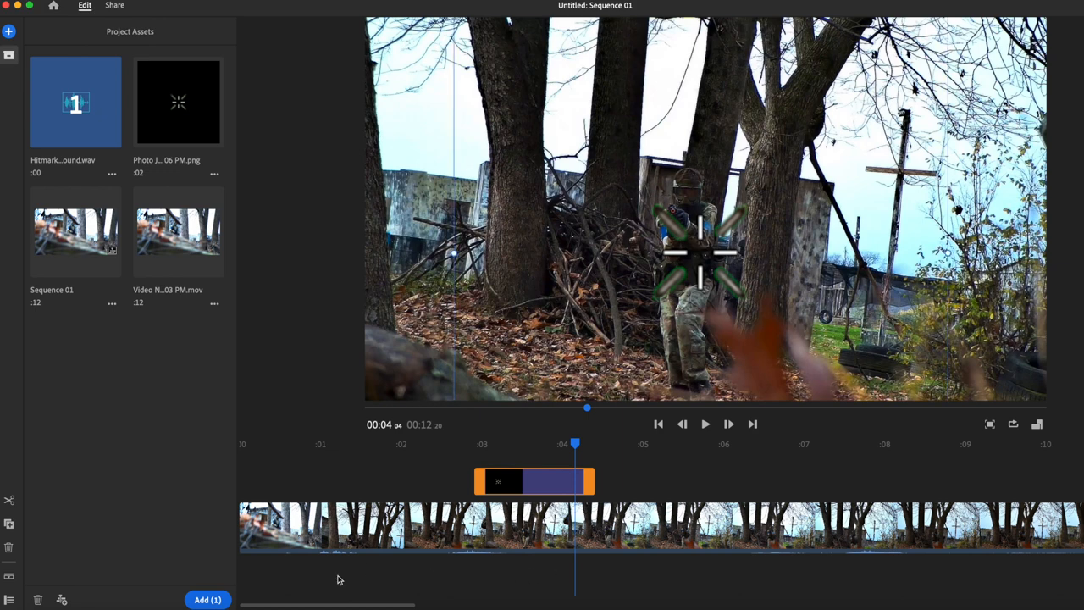
pyautogui.moveTo(606, 589)
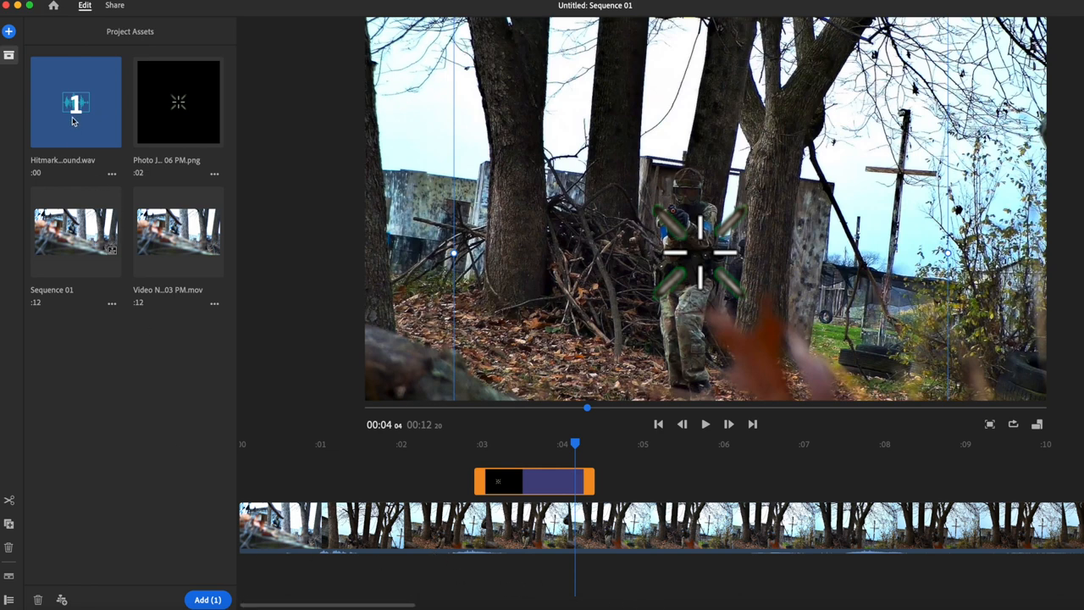
pyautogui.moveTo(495, 585)
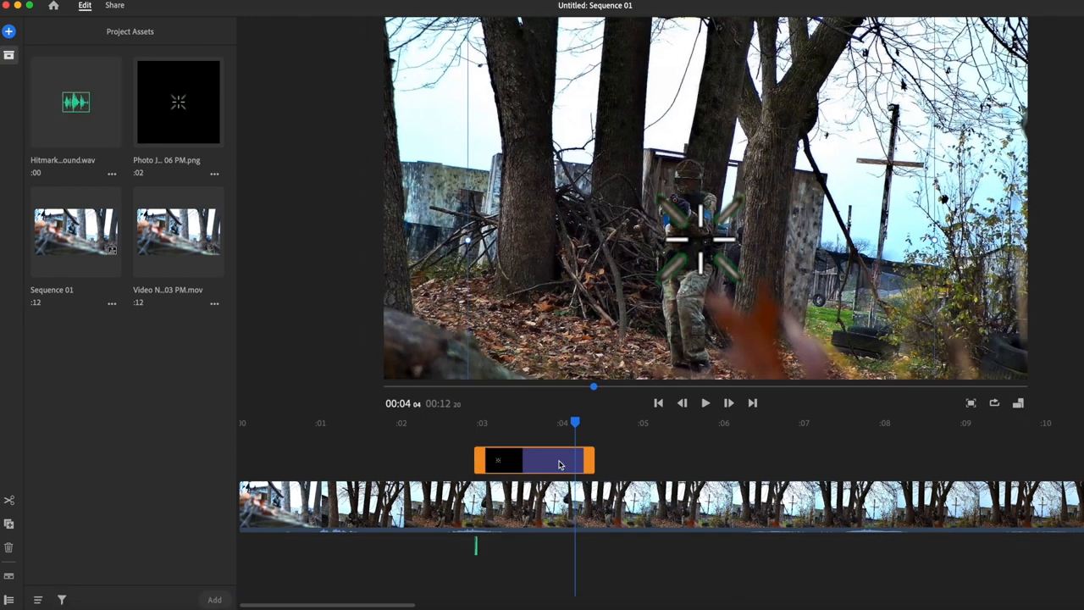
pyautogui.click(706, 403)
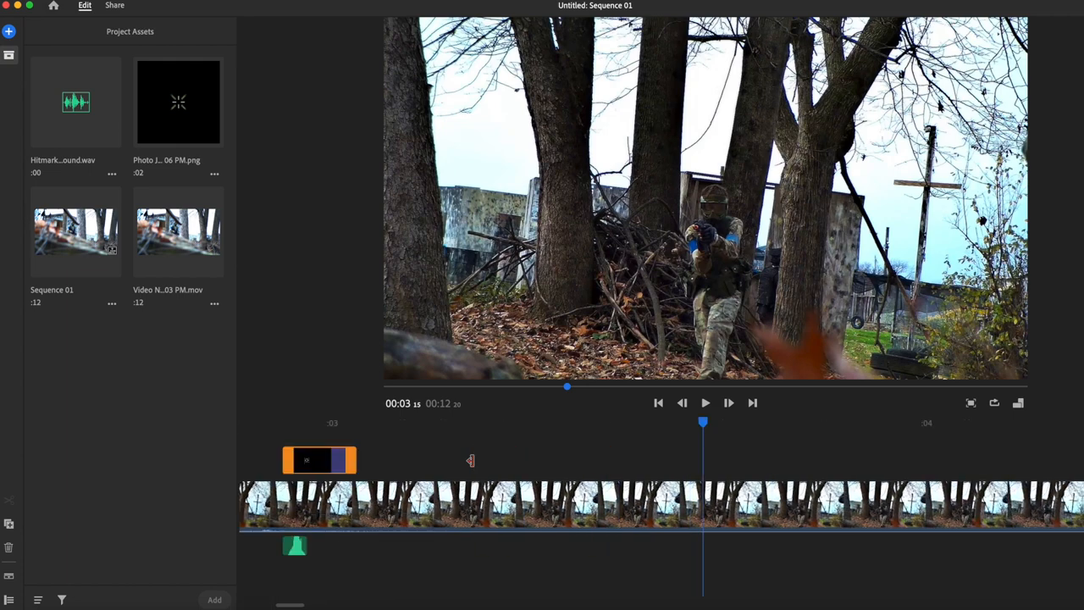
pyautogui.moveTo(320, 460); pyautogui.dragTo(726, 460)
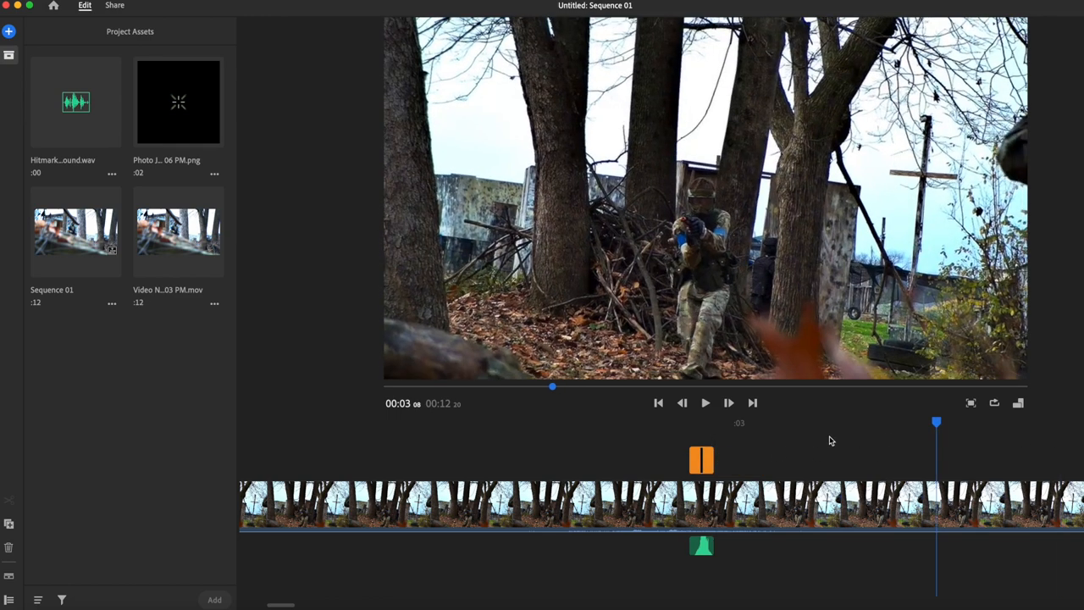
pyautogui.click(705, 402)
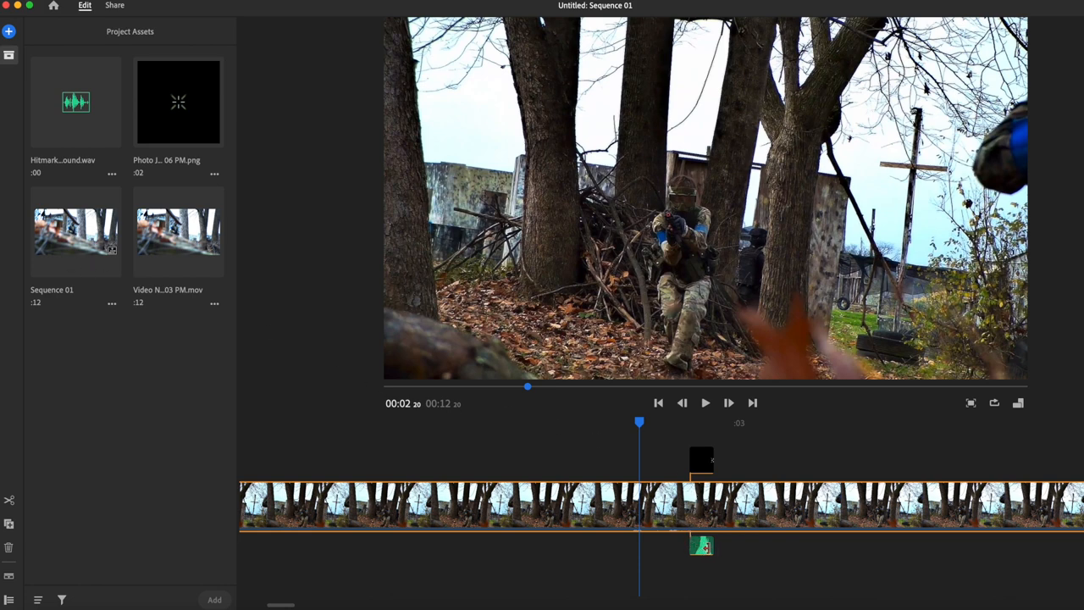
pyautogui.click(702, 545)
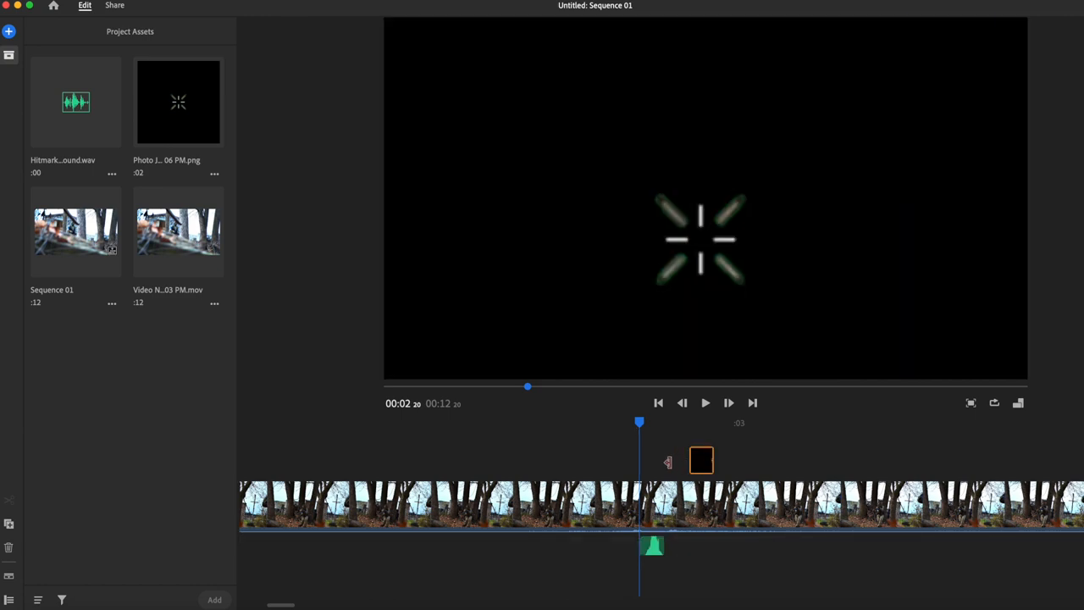
pyautogui.click(702, 460)
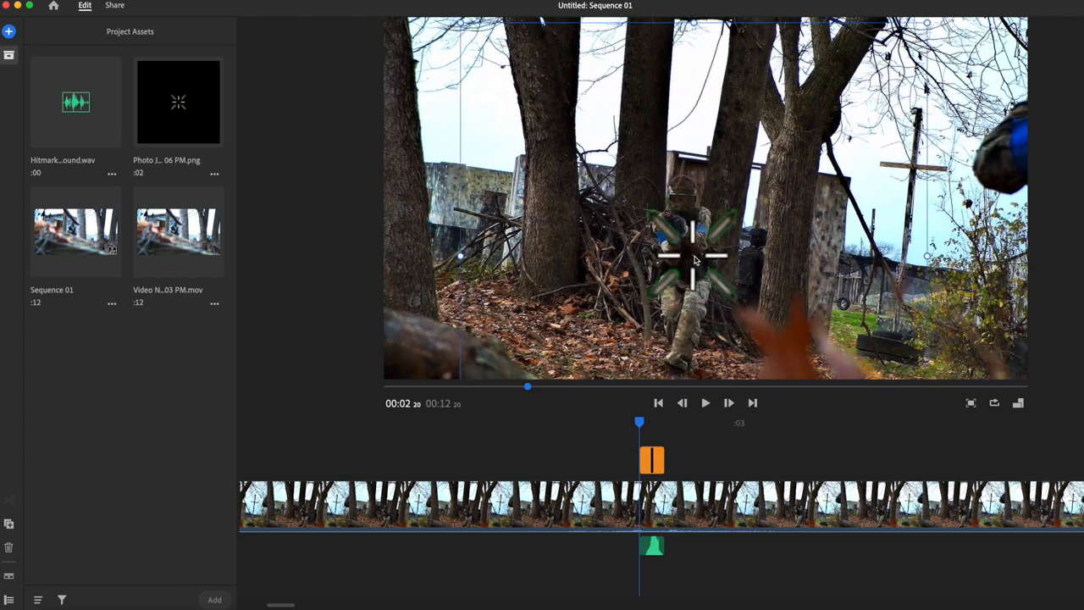
pyautogui.click(705, 403)
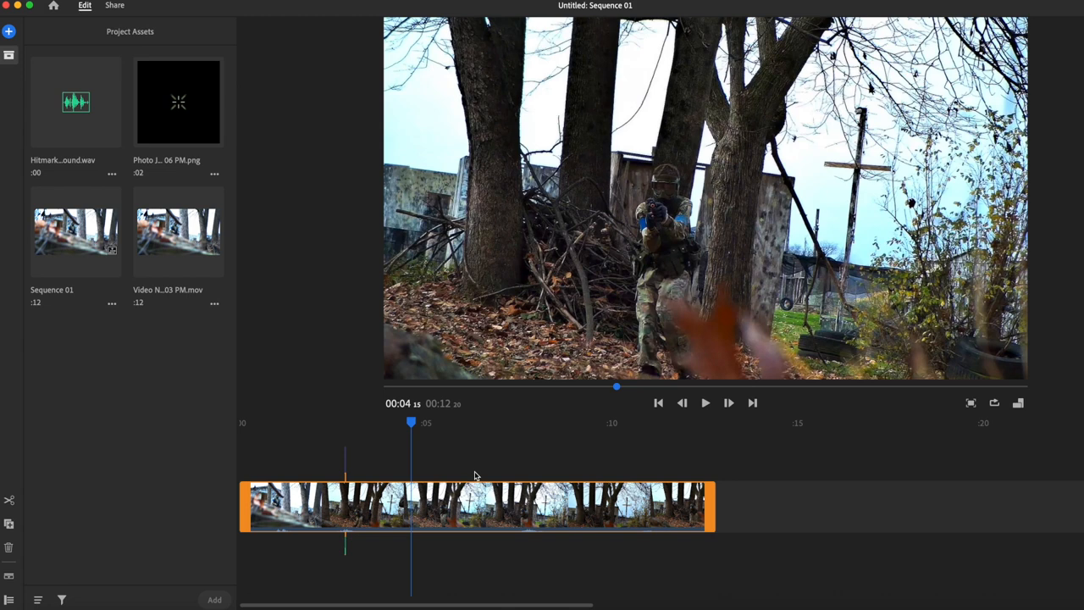
# - Scrub to the second impact at 00:07:19 and add the Hitmarker sound there
pyautogui.click(513, 423)
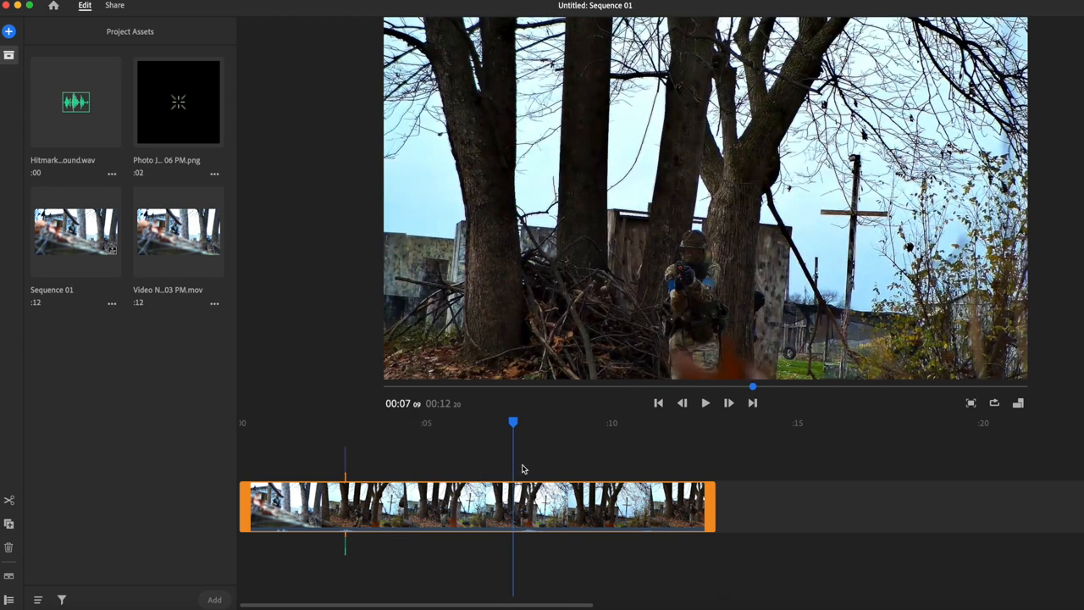
pyautogui.click(706, 403)
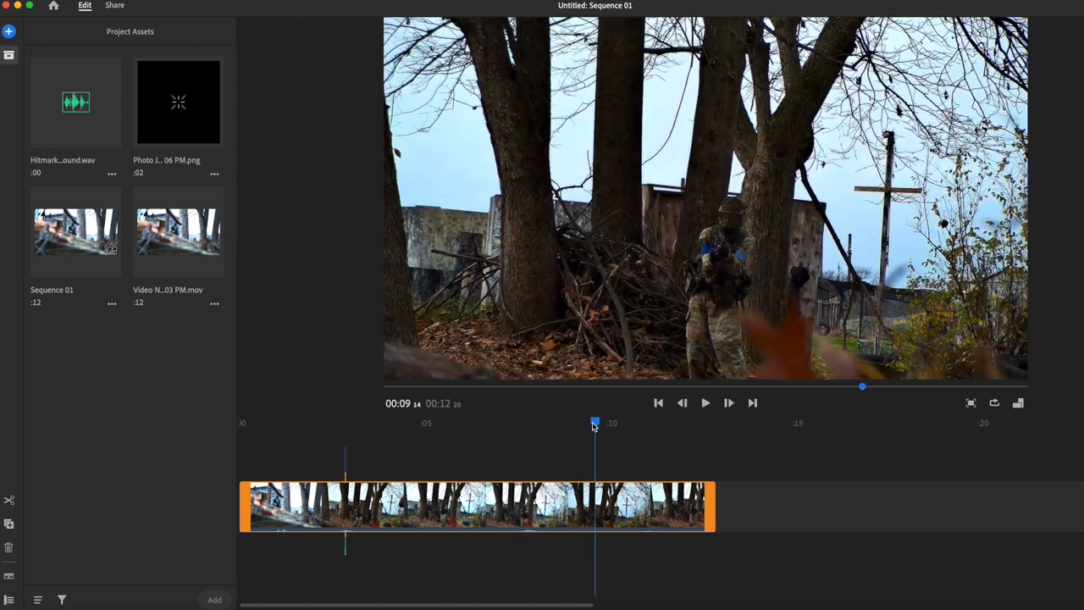
pyautogui.moveTo(593, 423); pyautogui.dragTo(563, 423)
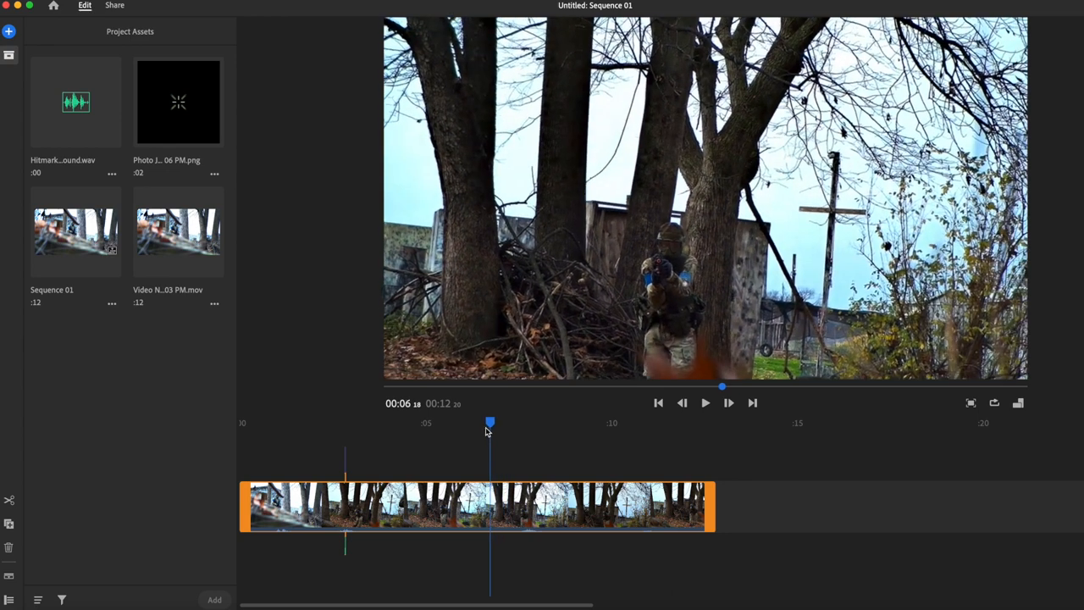
pyautogui.moveTo(490, 422); pyautogui.dragTo(504, 422)
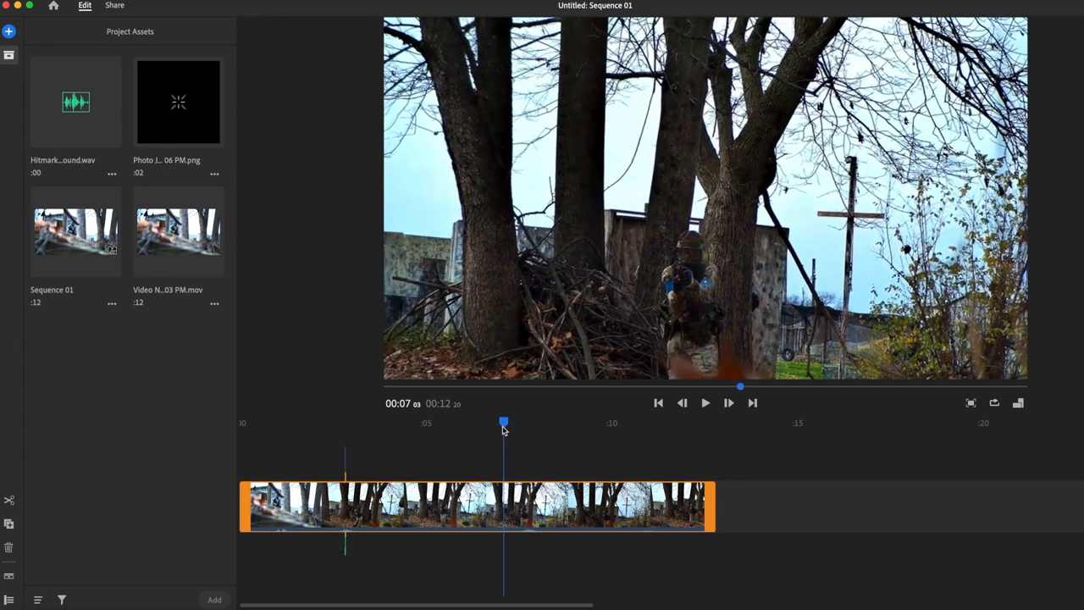
pyautogui.moveTo(504, 422); pyautogui.dragTo(521, 423)
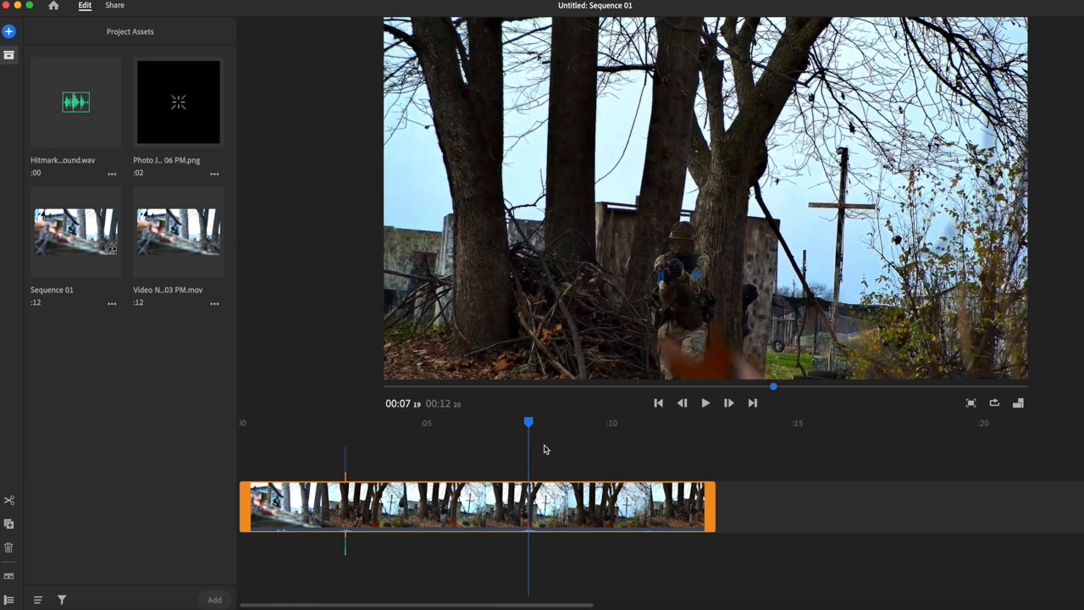
pyautogui.click(76, 102)
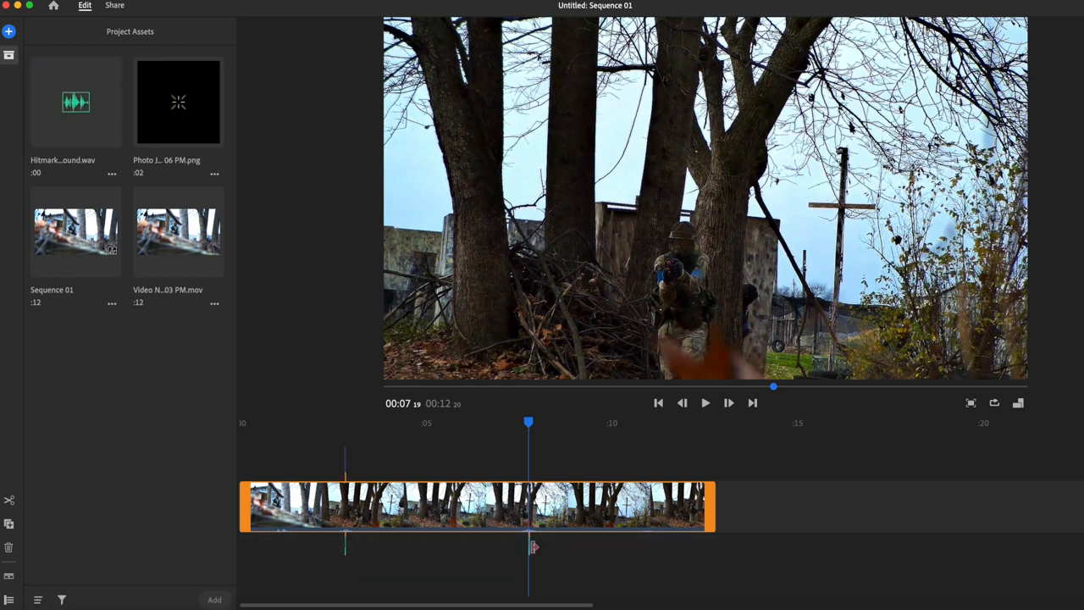
pyautogui.moveTo(687, 434)
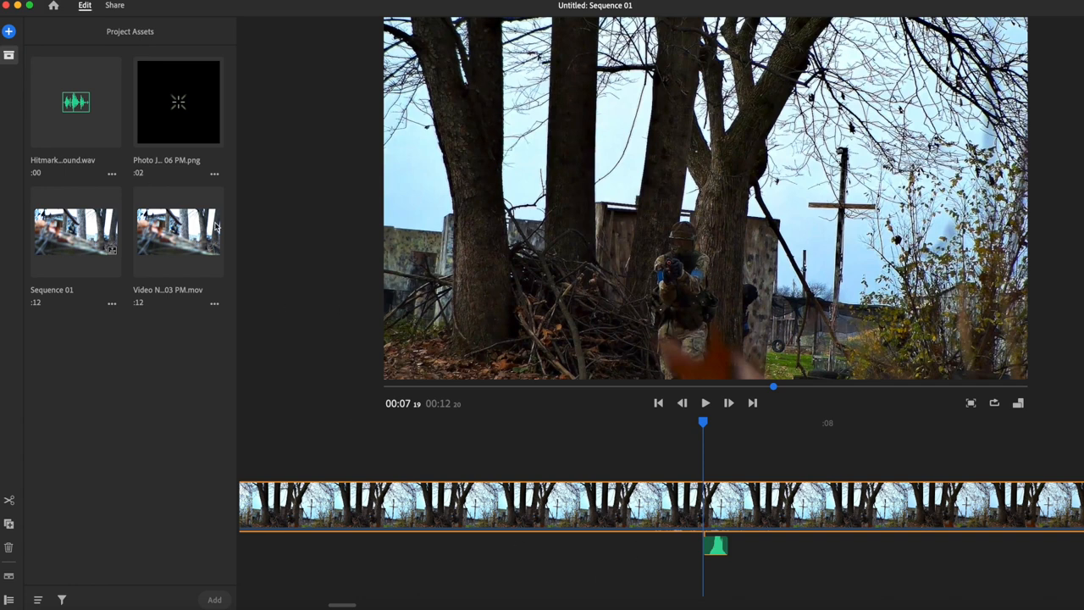
pyautogui.moveTo(698, 441)
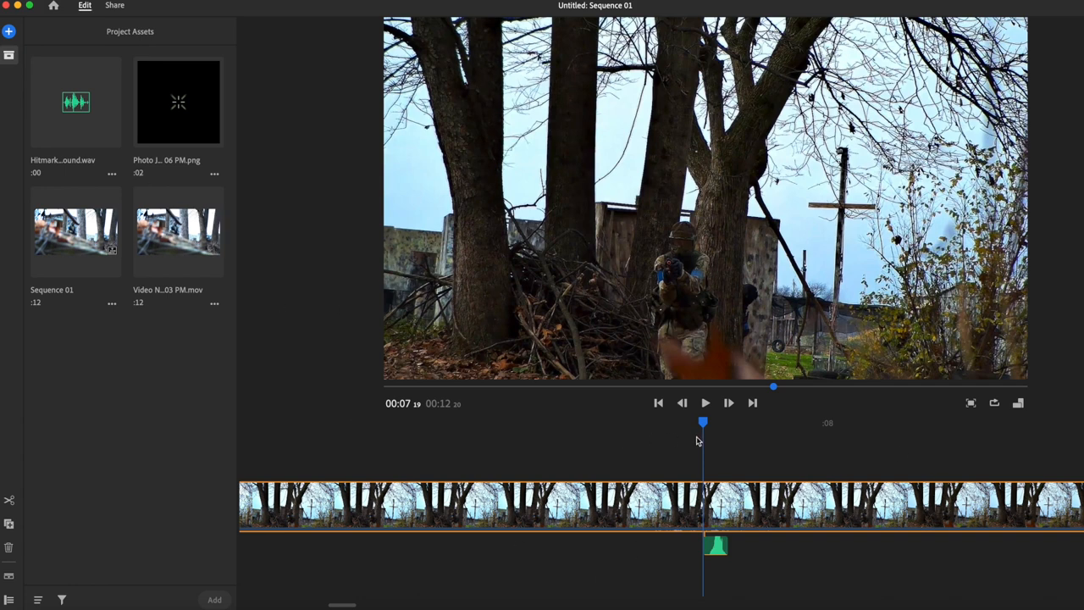
# - Add a second hit-marker PNG at 00:07:19 and trim it to a short flash
pyautogui.click(178, 101)
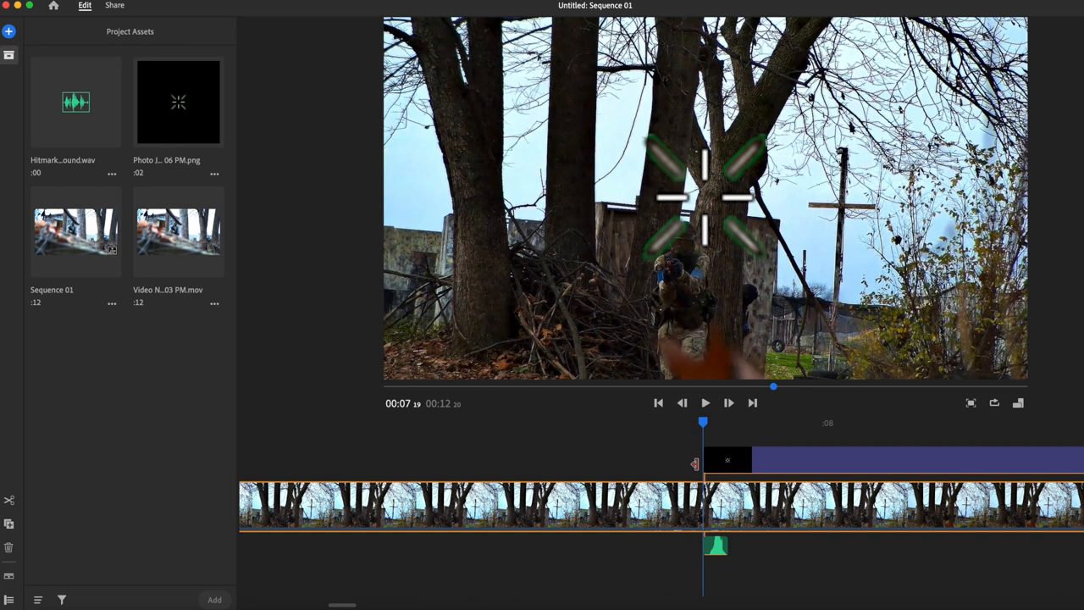
pyautogui.moveTo(661, 449)
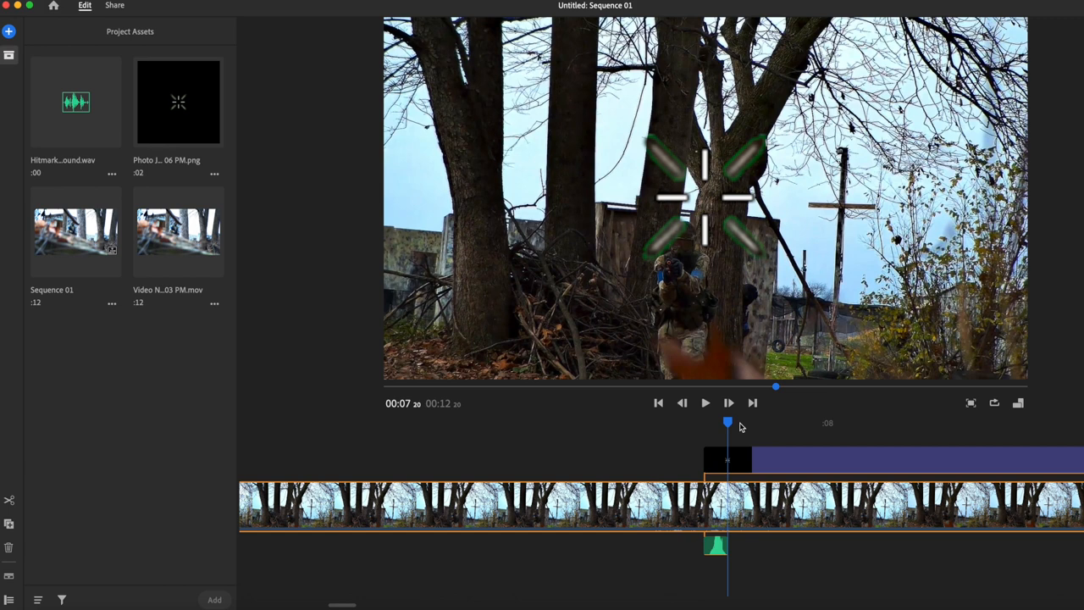
pyautogui.click(727, 459)
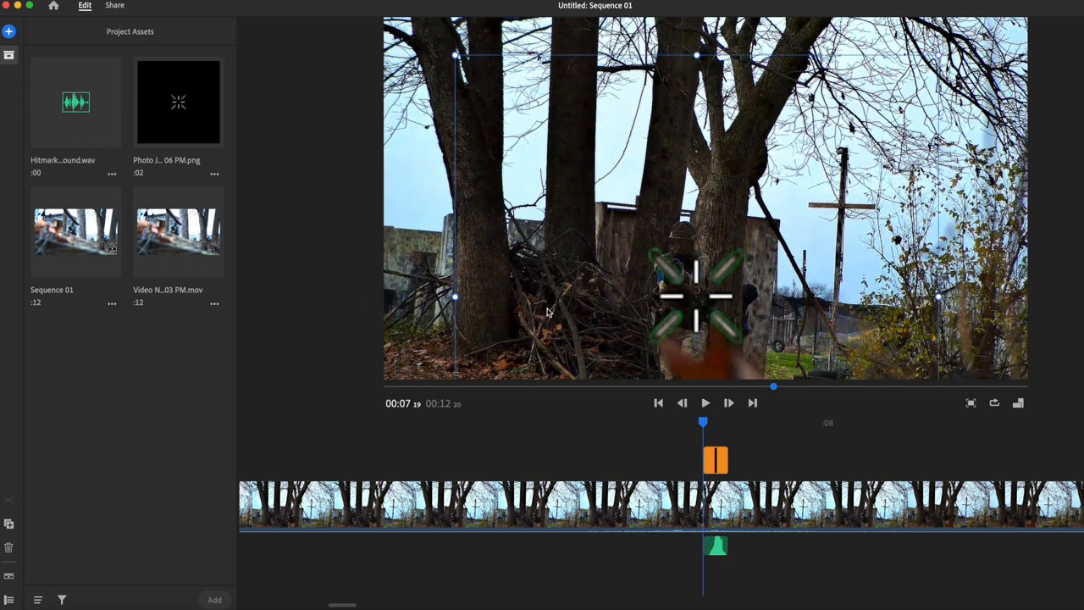
pyautogui.moveTo(590, 443)
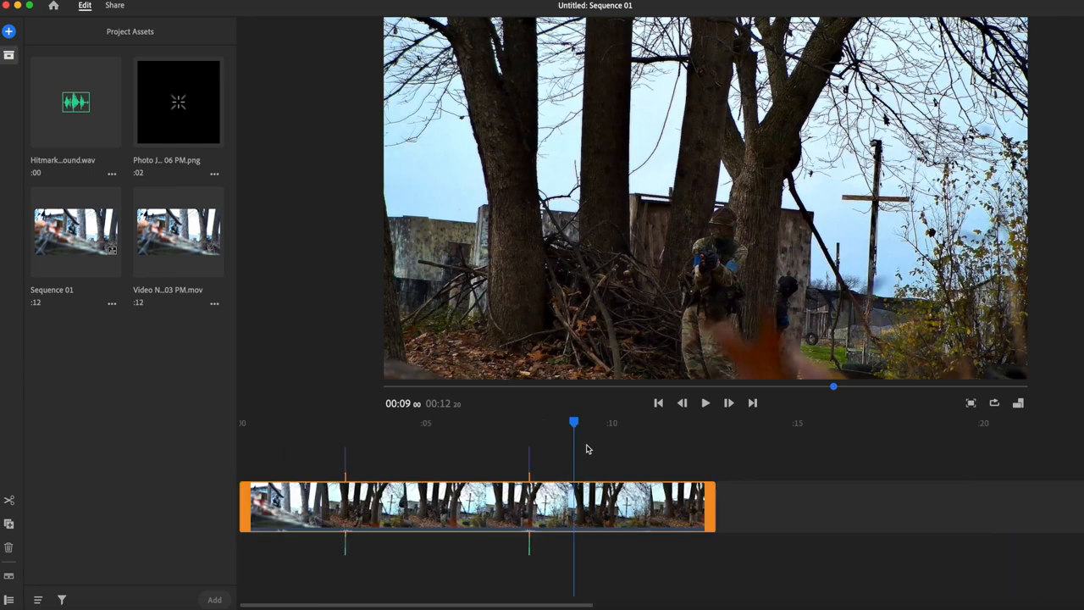
pyautogui.click(705, 402)
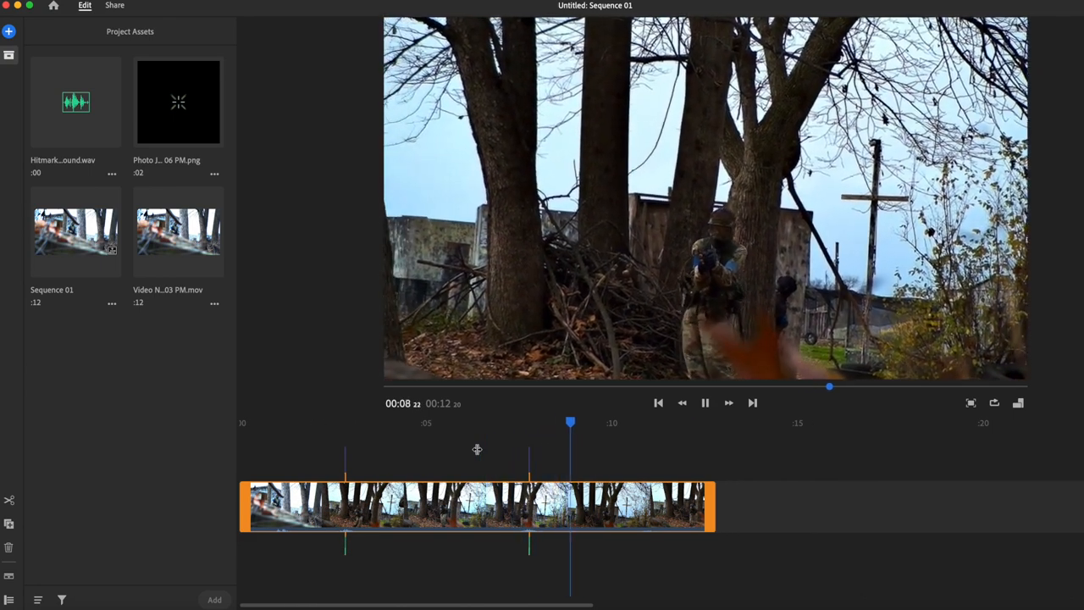
pyautogui.click(705, 402)
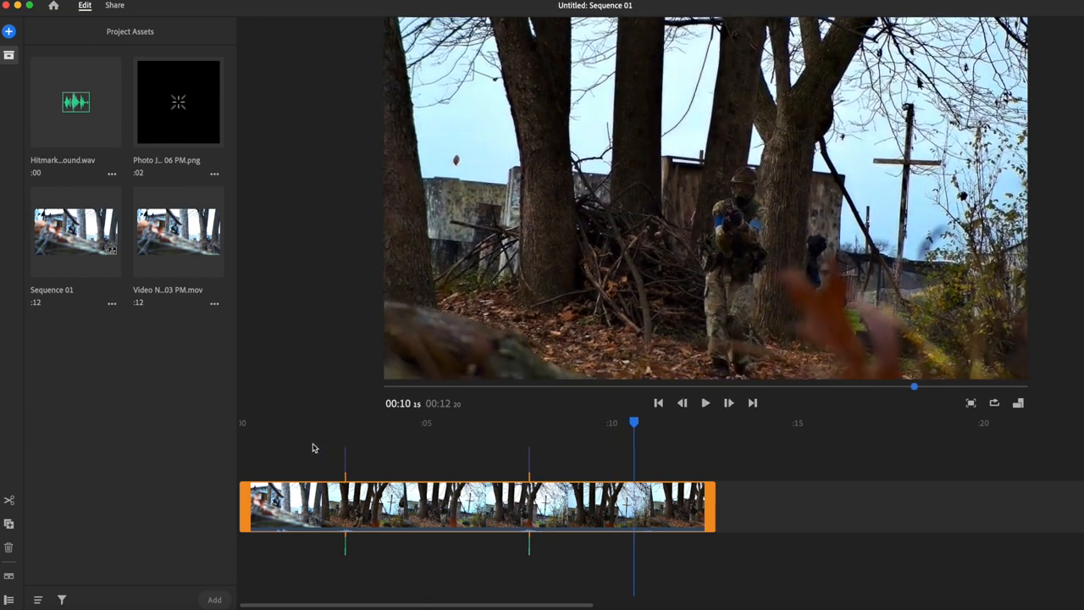
pyautogui.click(705, 403)
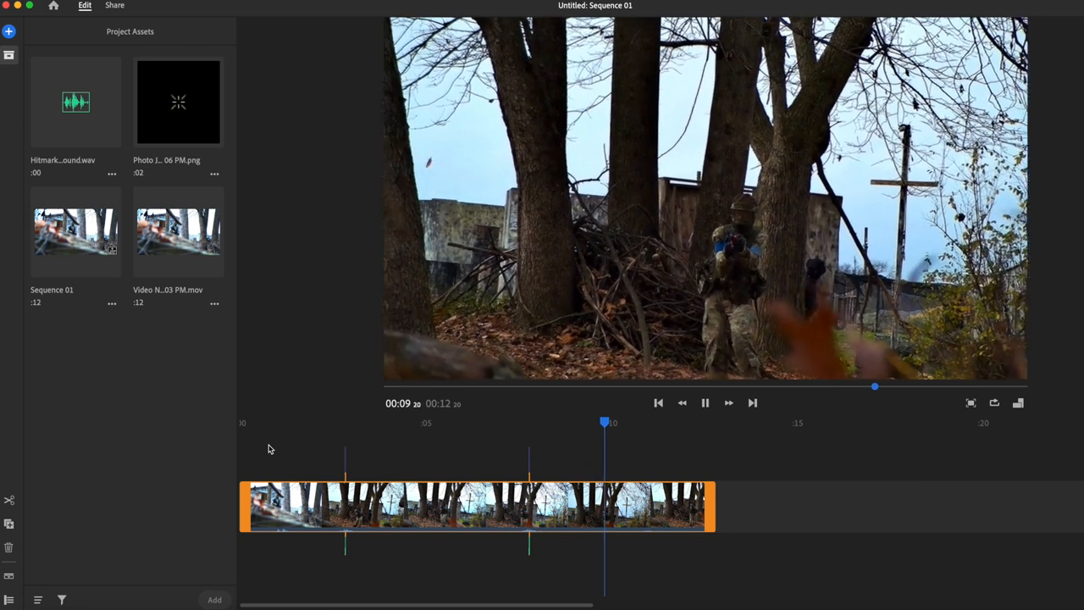
pyautogui.click(705, 402)
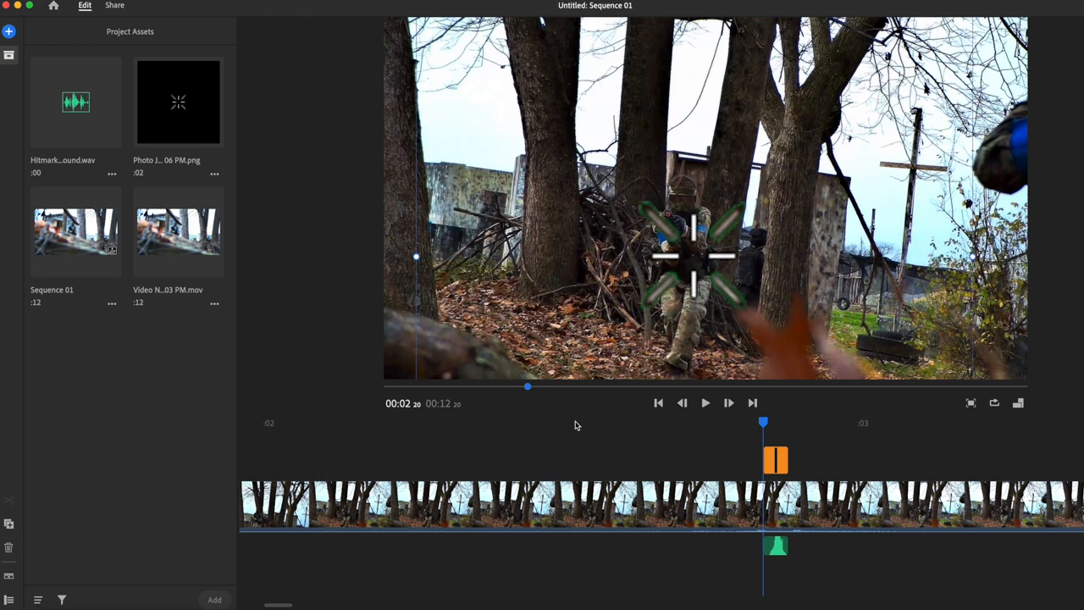
pyautogui.click(705, 402)
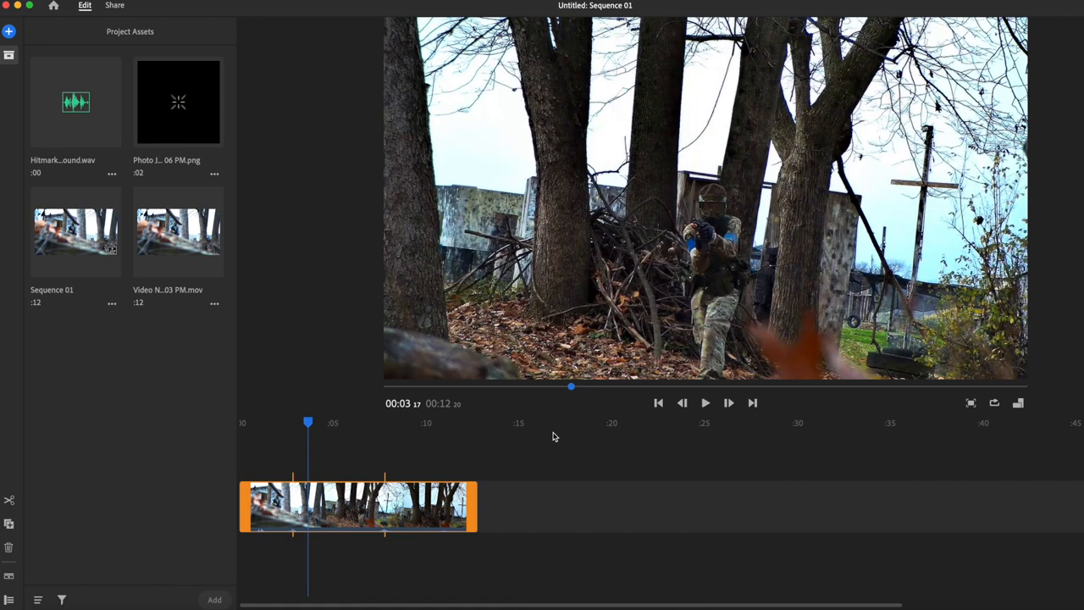
pyautogui.click(705, 402)
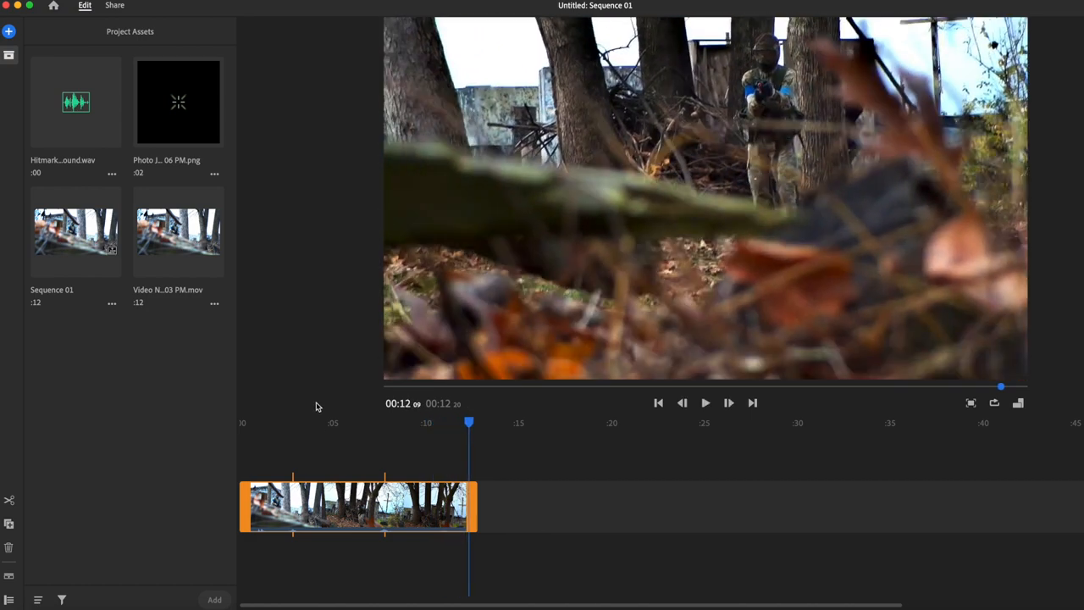
pyautogui.moveTo(542, 483)
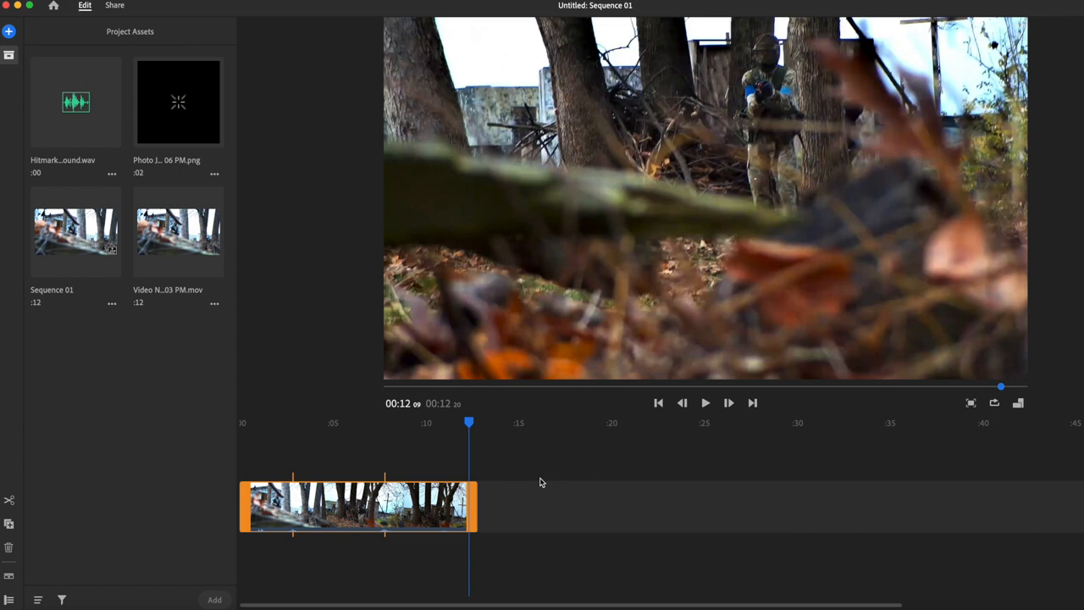
pyautogui.moveTo(110, 6)
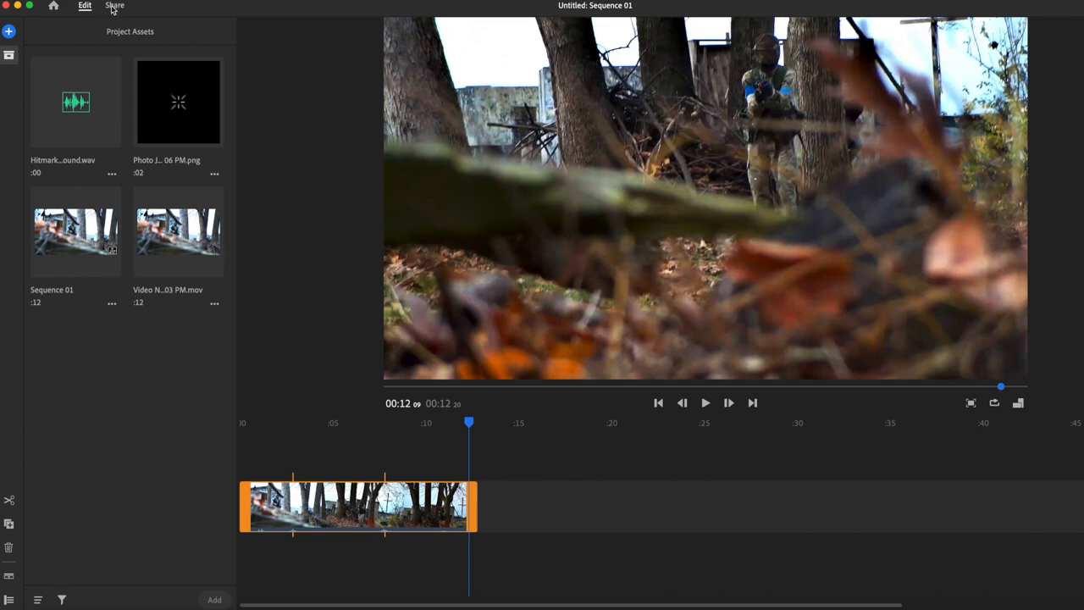
pyautogui.click(114, 6)
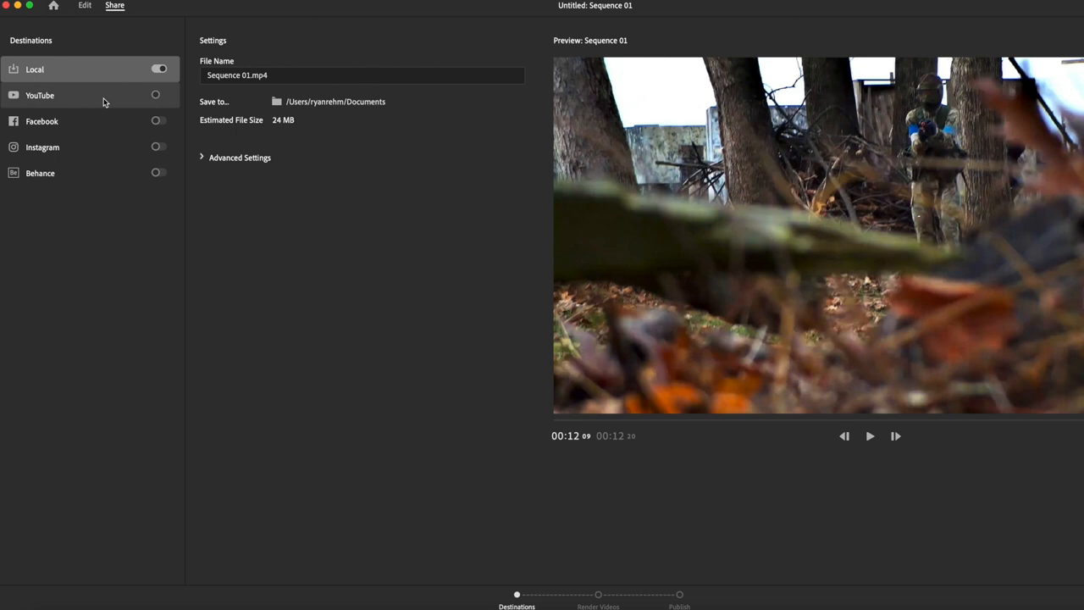
pyautogui.moveTo(272, 194)
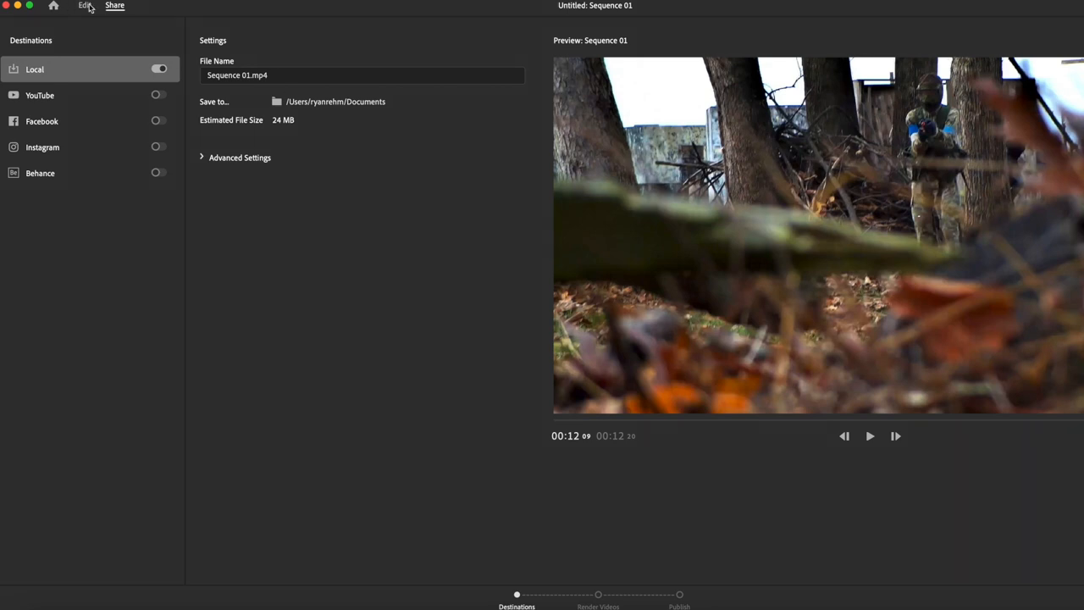
pyautogui.click(85, 5)
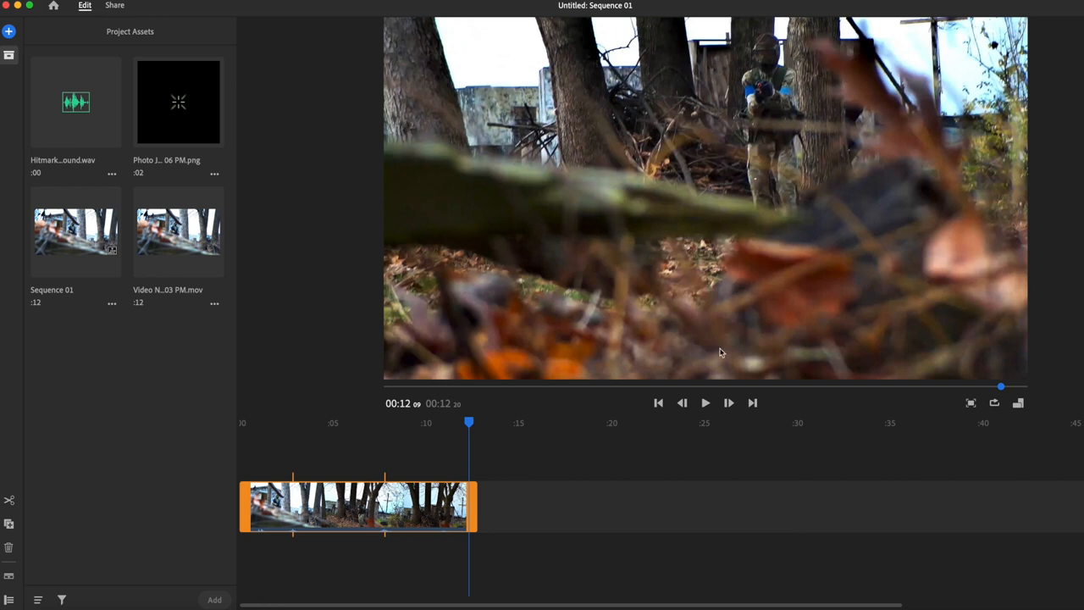
pyautogui.moveTo(735, 466)
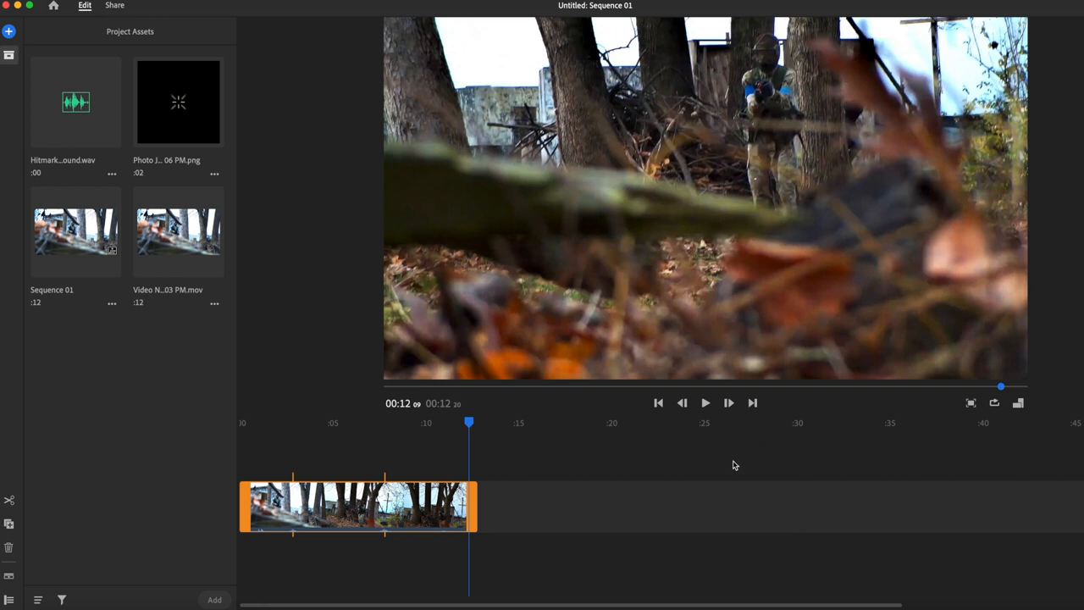